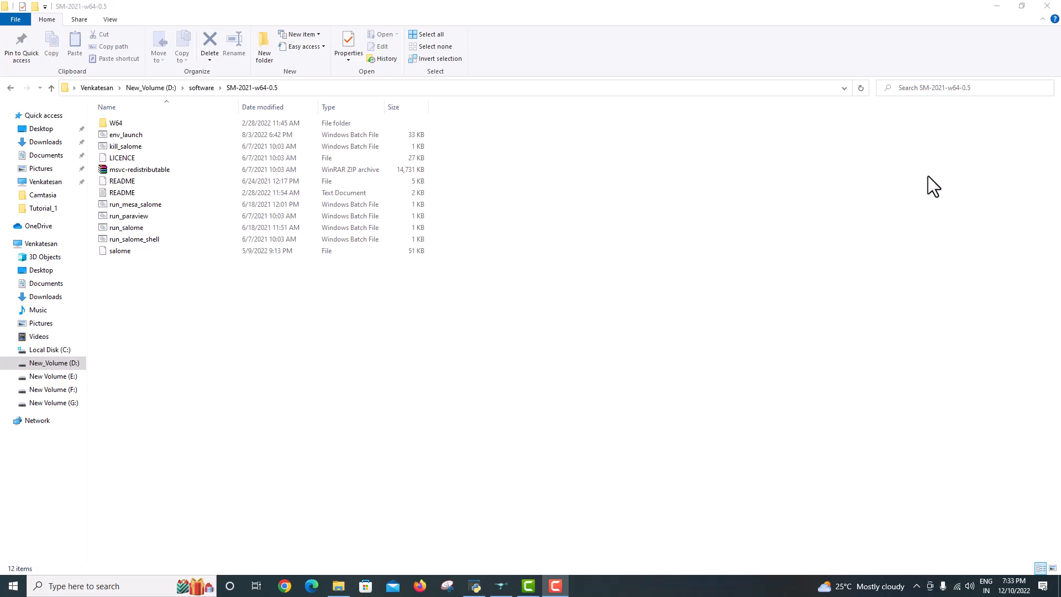
pyautogui.moveTo(501, 588)
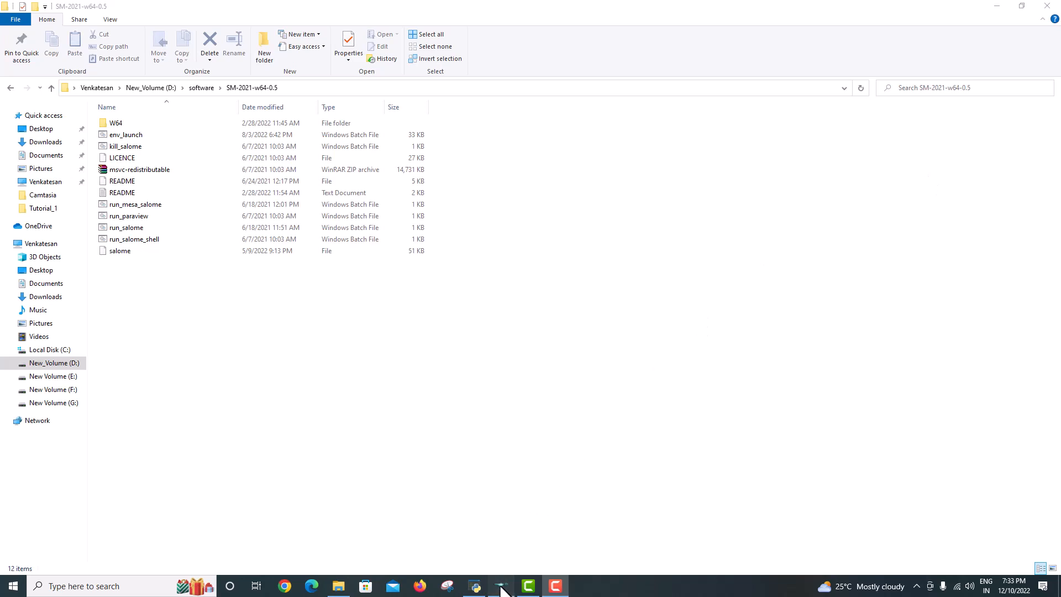
# Step: Bring the SALOME window forward, then open File > Preferences and close it again
pyautogui.click(17, 19)
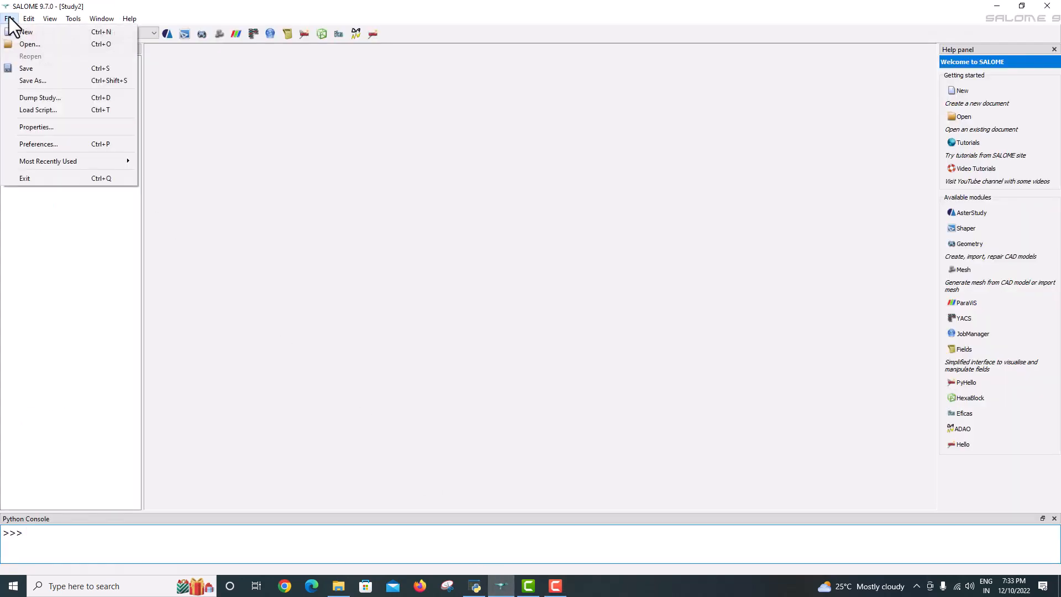
pyautogui.moveTo(62, 152)
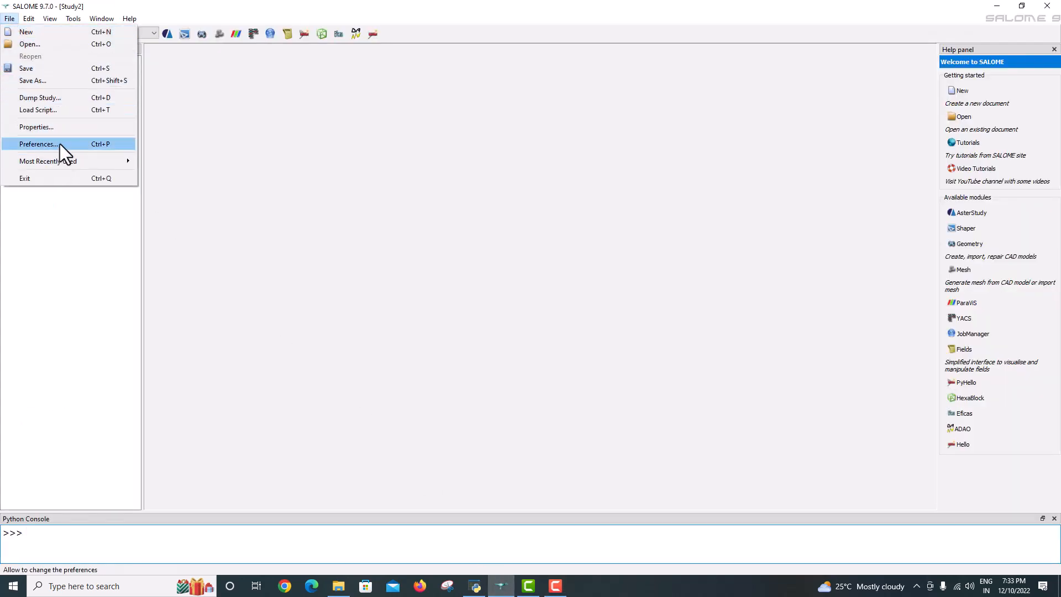
pyautogui.click(38, 144)
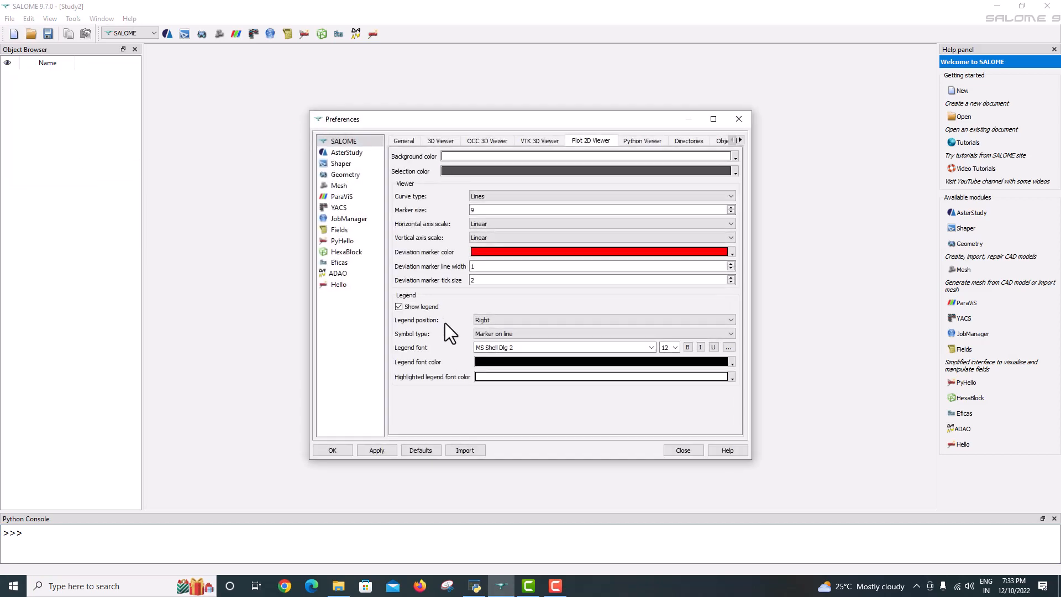
pyautogui.click(683, 451)
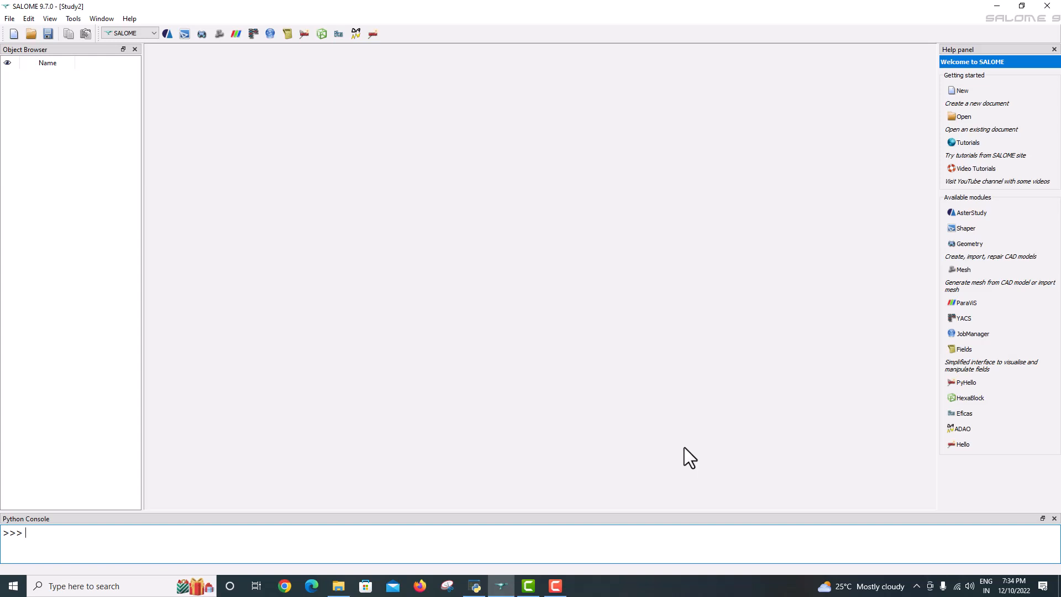
pyautogui.moveTo(680, 458)
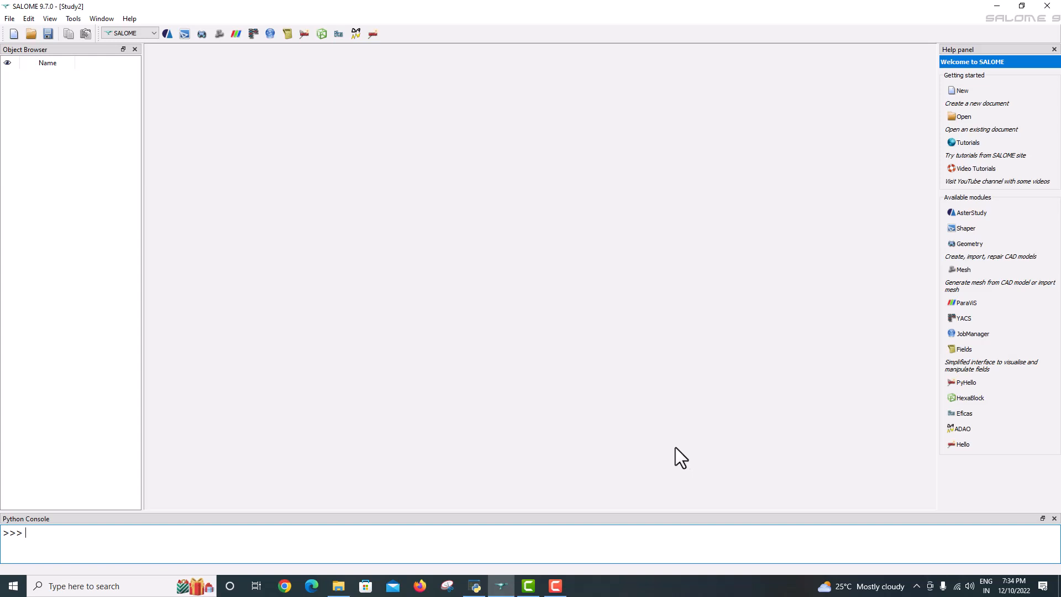
# Step: In File Explorer, go up to the software folder, open SM-2021-w64-0.5, and select run_mesa_salome
pyautogui.click(338, 586)
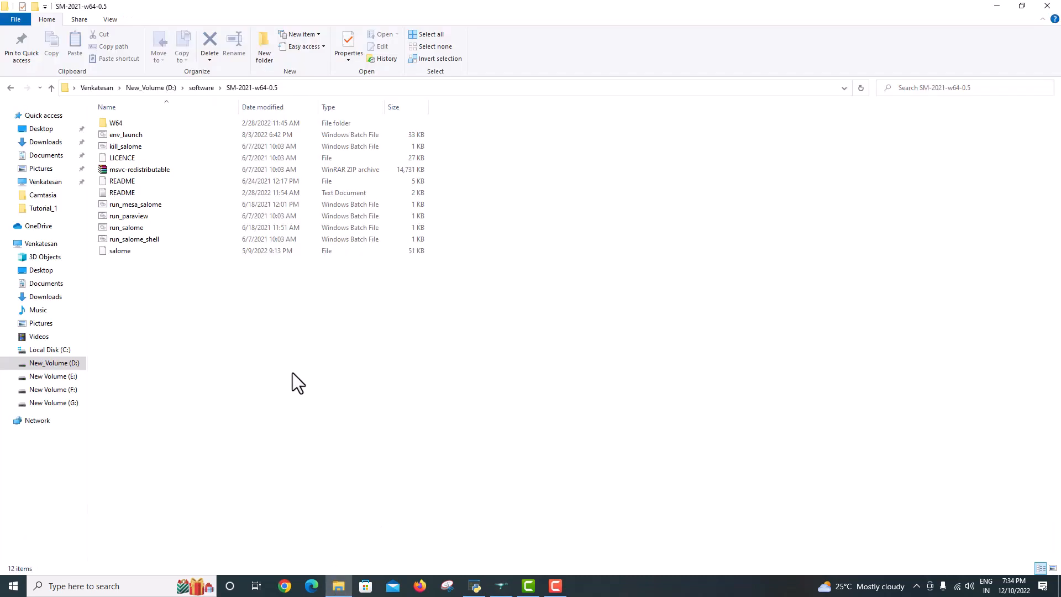
pyautogui.click(201, 87)
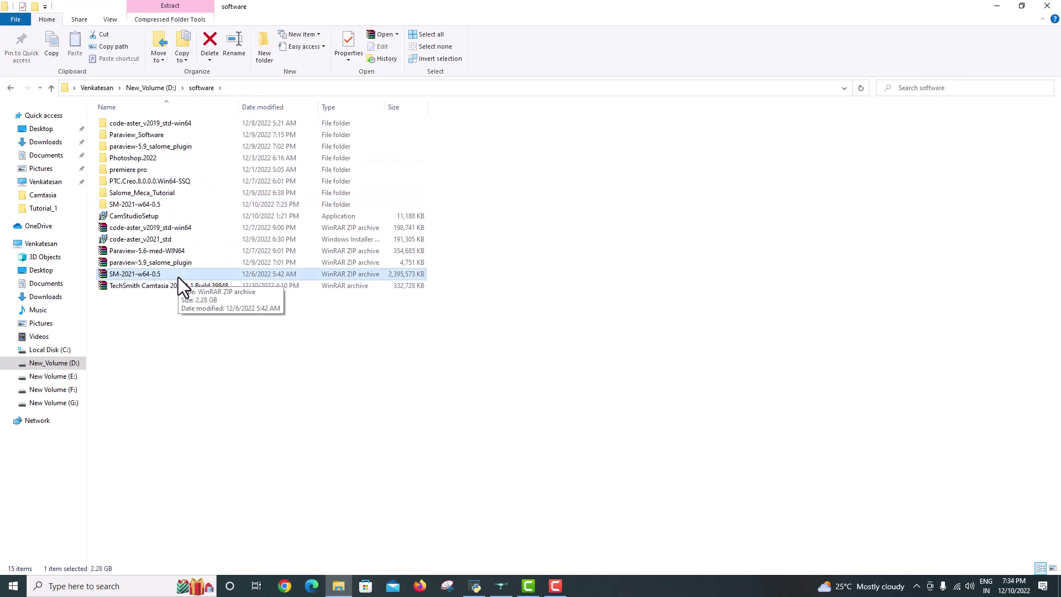
pyautogui.moveTo(164, 216)
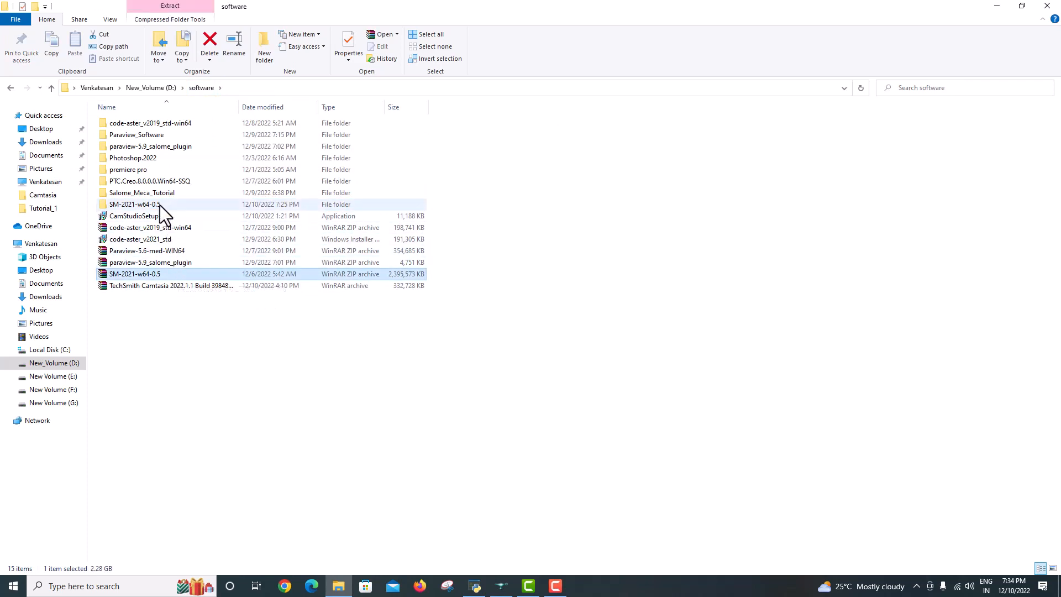
pyautogui.doubleClick(135, 203)
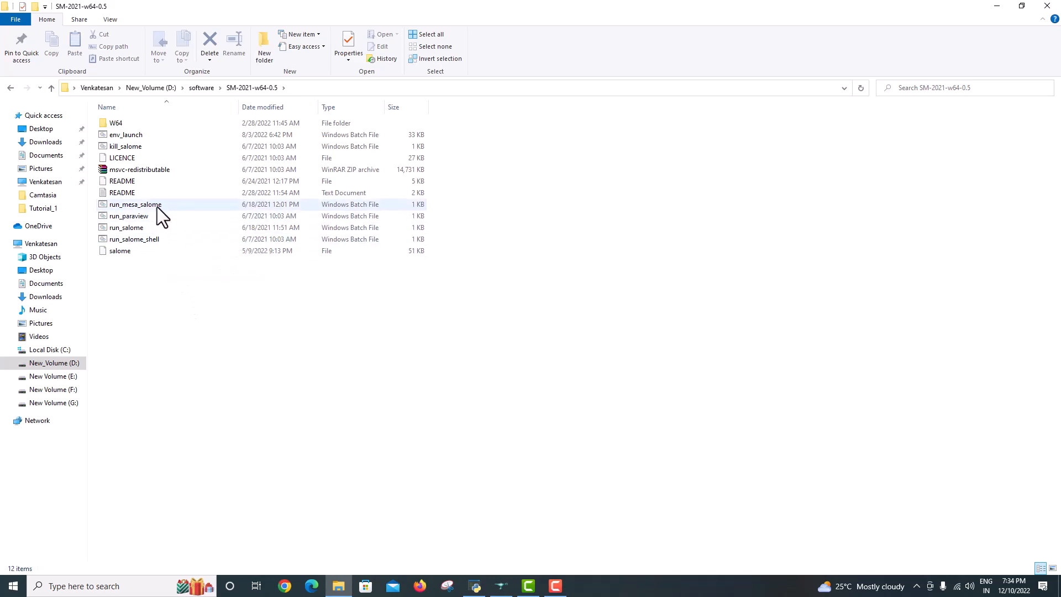
pyautogui.click(135, 204)
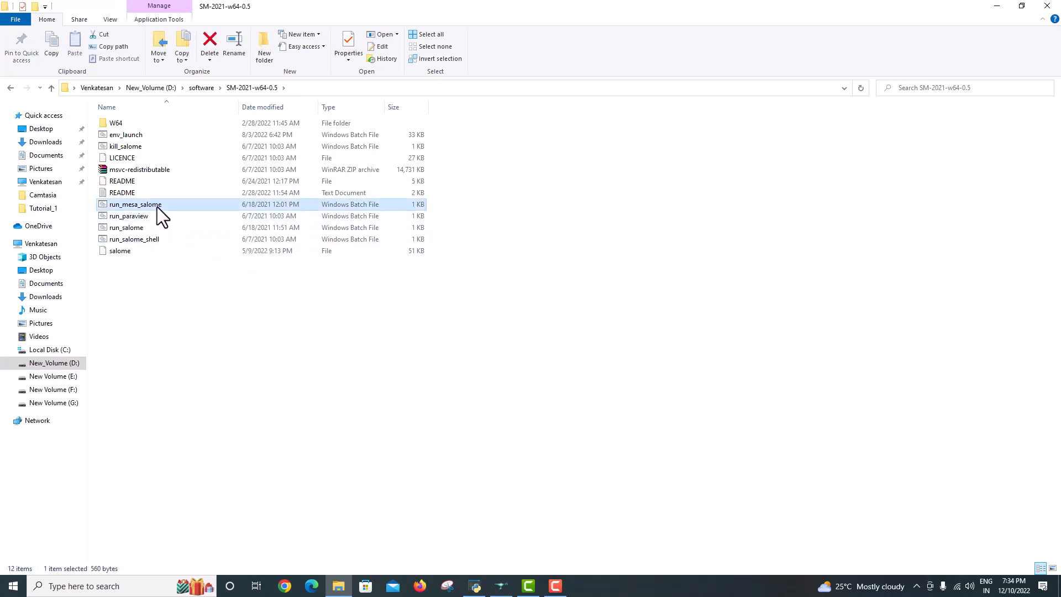
pyautogui.moveTo(512, 557)
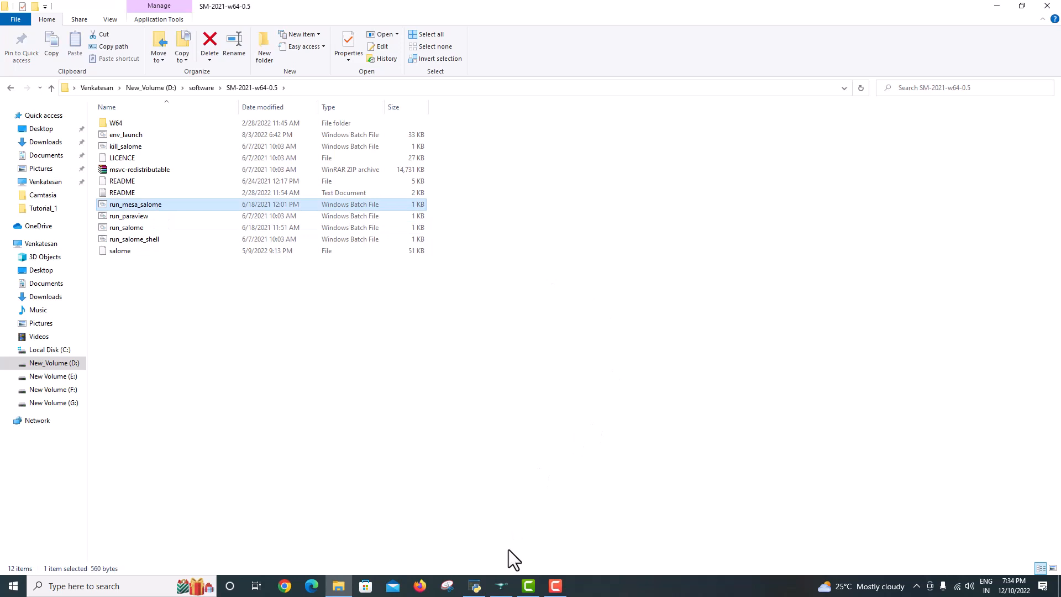
# Step: Activate the Geometry module and expand its study tree to inspect the OX axis
pyautogui.doubleClick(135, 204)
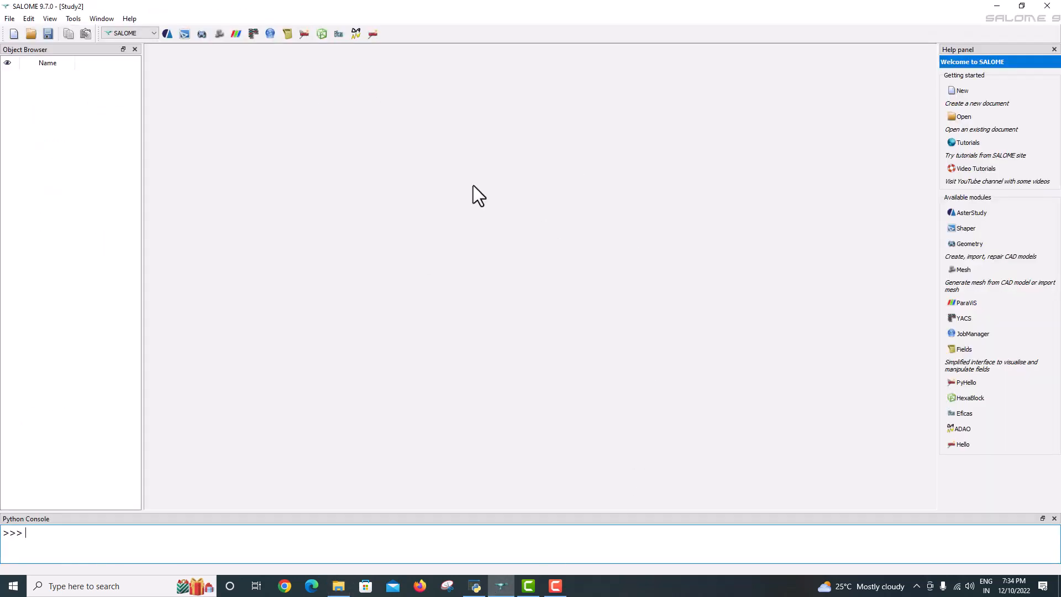
pyautogui.click(153, 33)
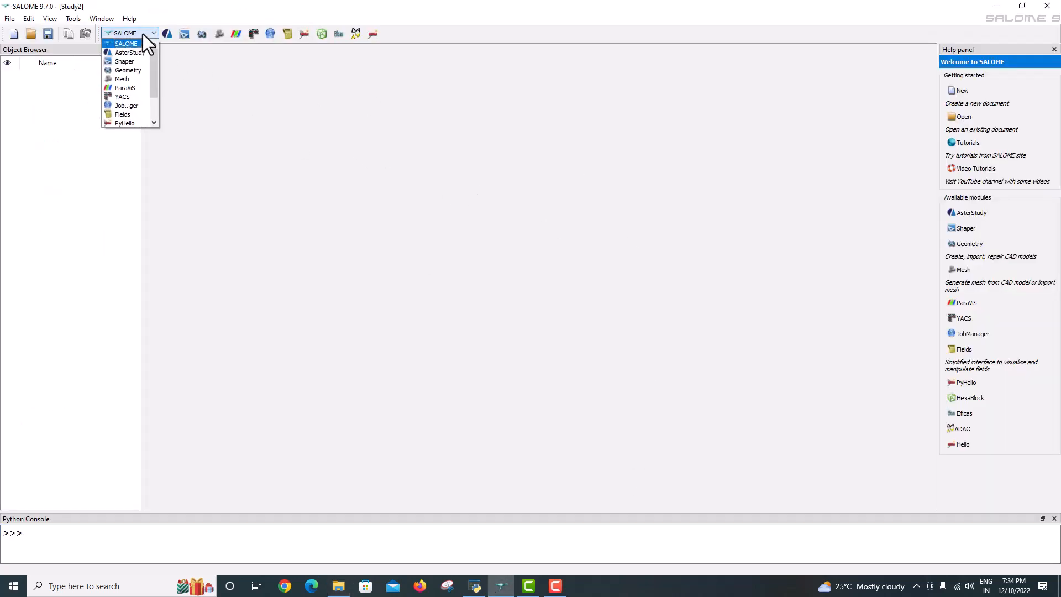
pyautogui.click(128, 70)
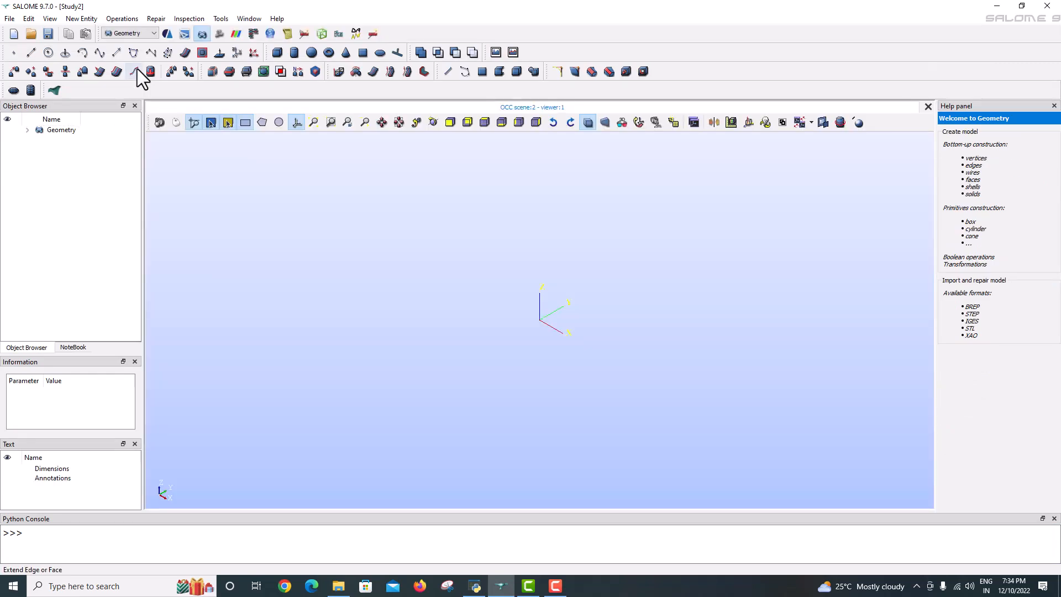
pyautogui.click(27, 130)
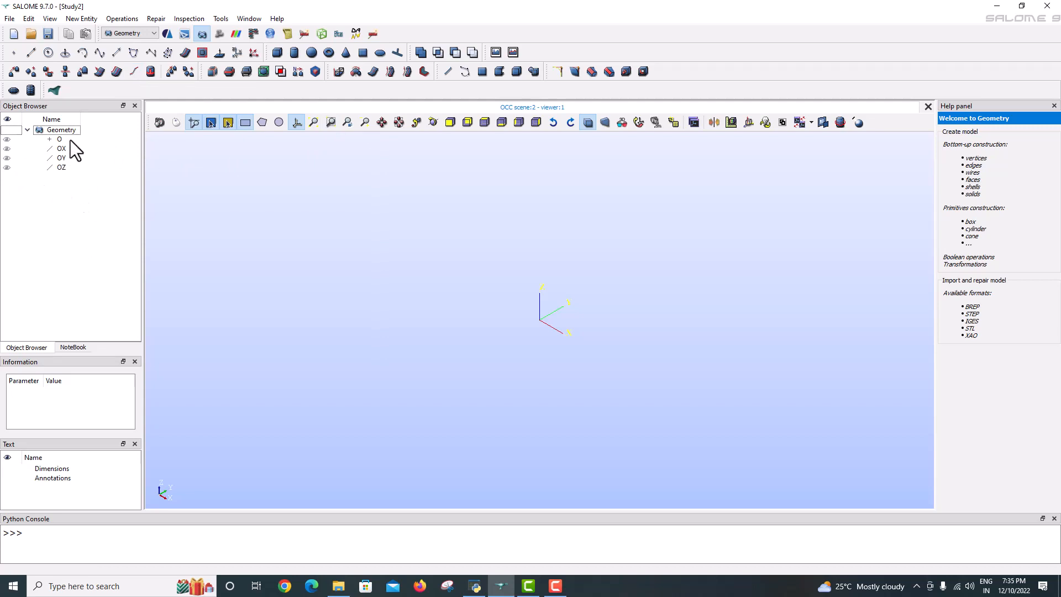
pyautogui.click(62, 148)
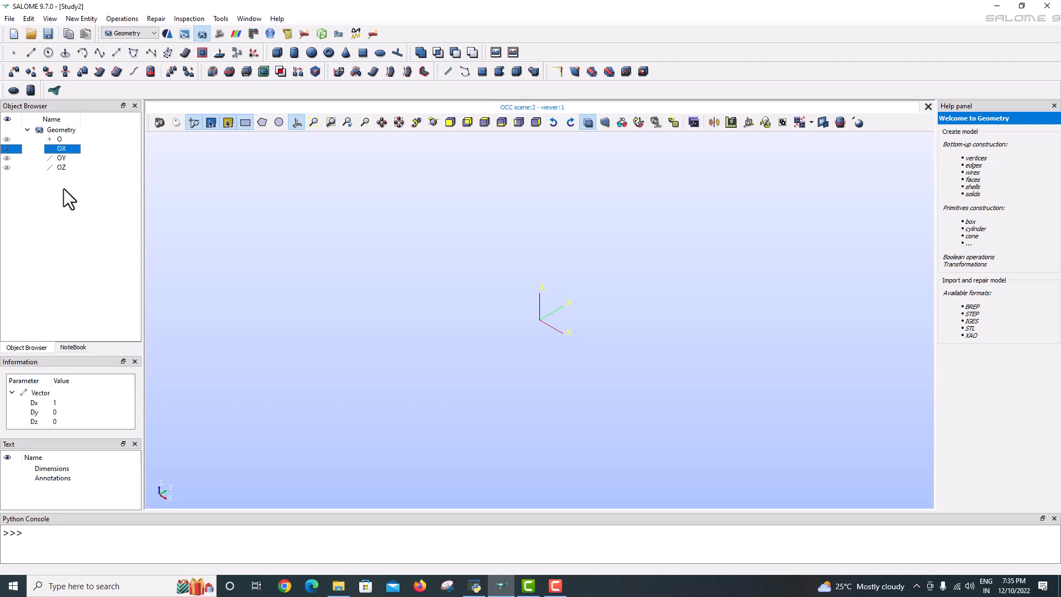
pyautogui.moveTo(276, 53)
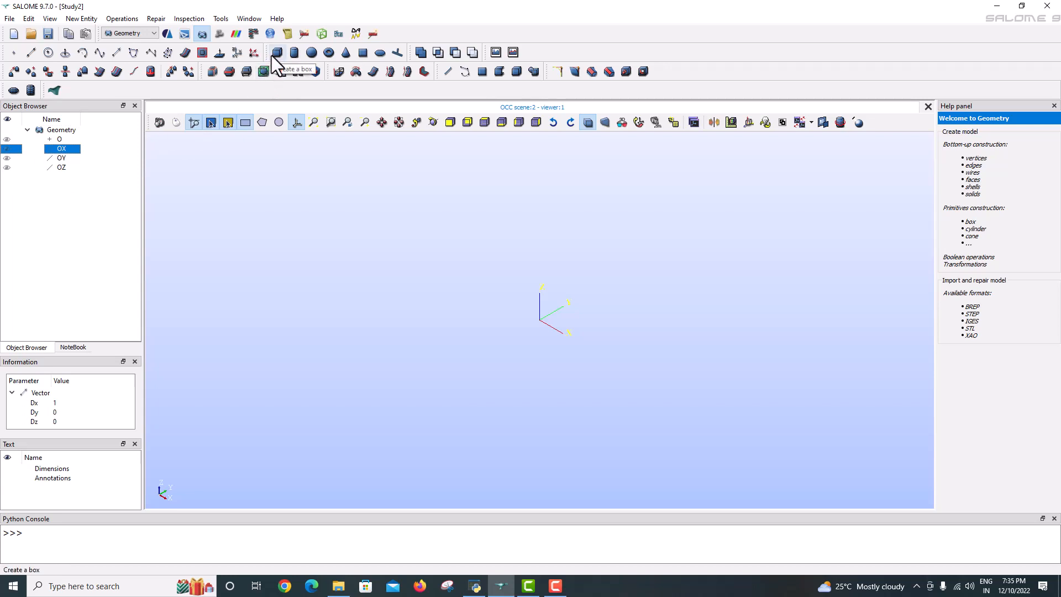
# Step: Build Box_1 with the Box tool using Dx=100, Dy=10, Dz=10
pyautogui.click(277, 52)
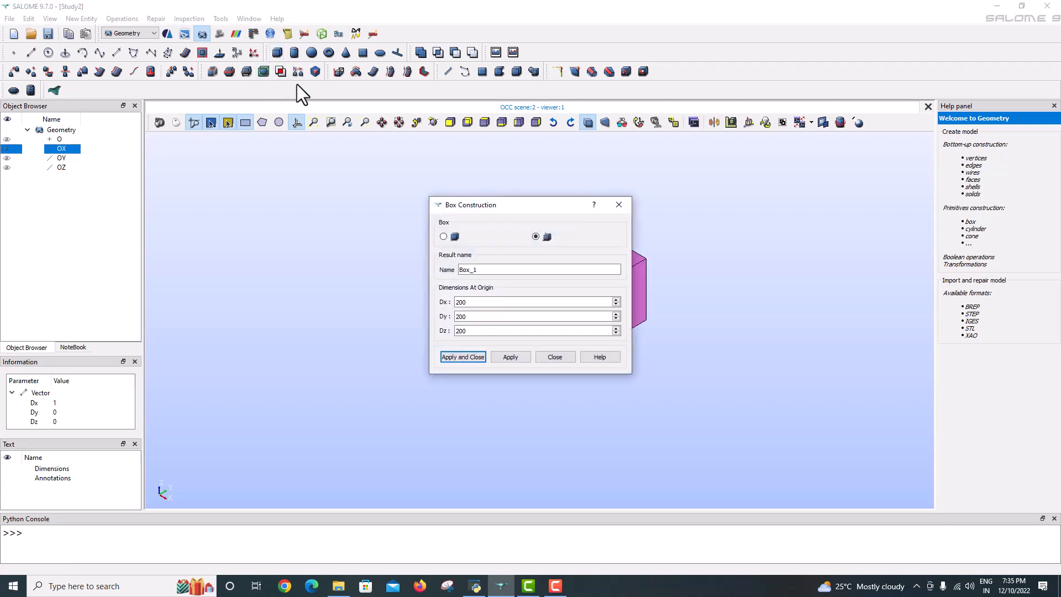
pyautogui.moveTo(470, 204); pyautogui.dragTo(487, 173)
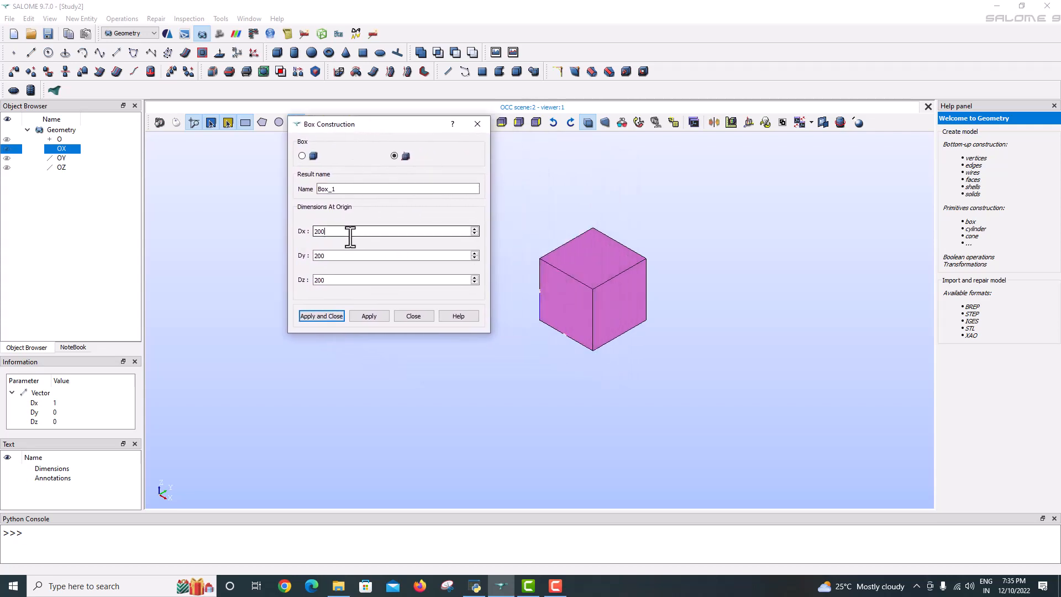
pyautogui.write('1')
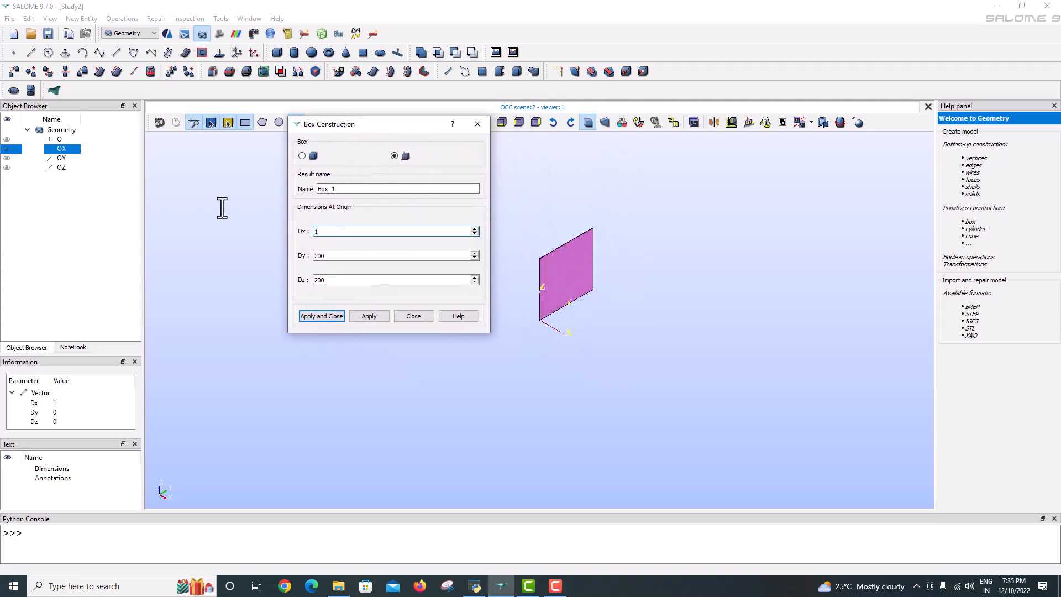
pyautogui.write('0')
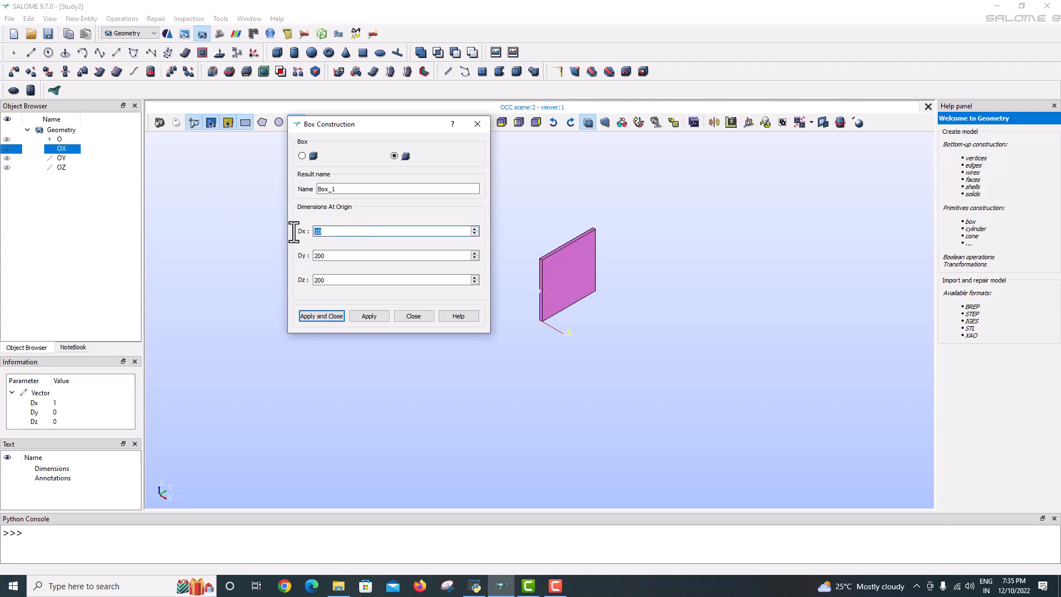
pyautogui.write('100')
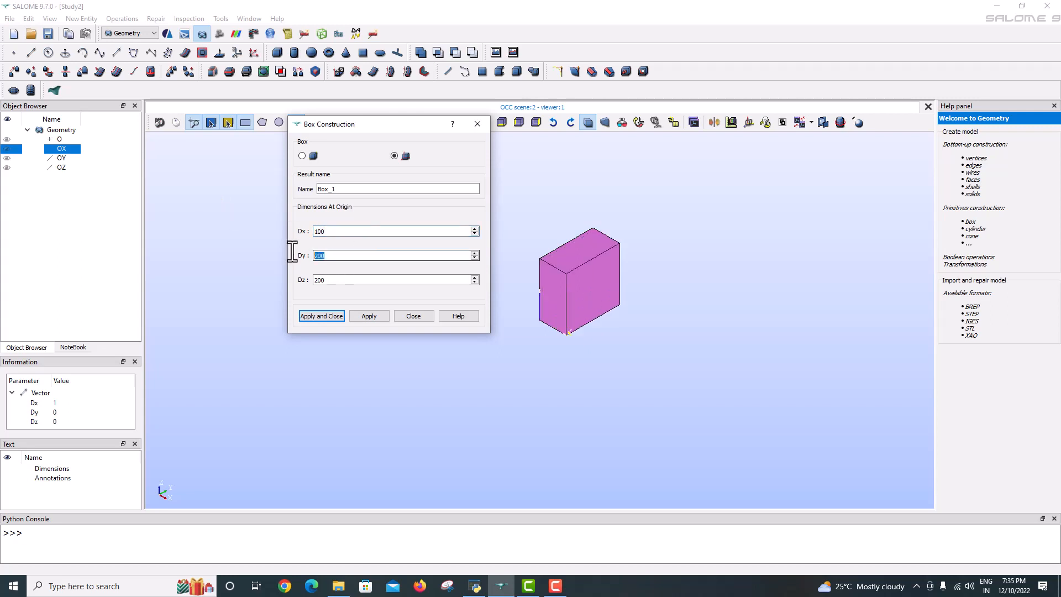
pyautogui.write('10')
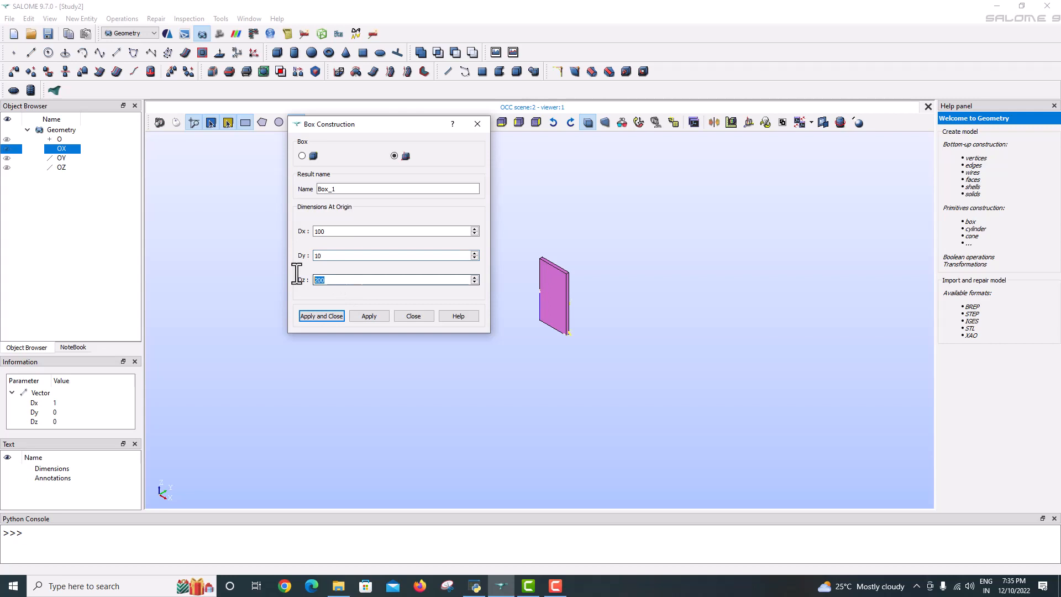
pyautogui.write('10')
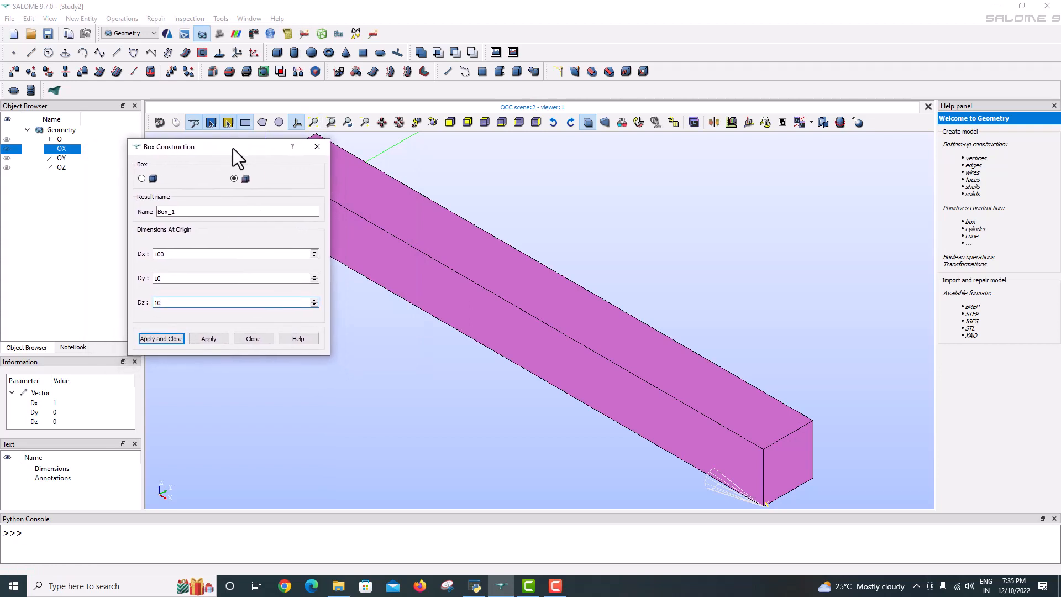
pyautogui.click(161, 339)
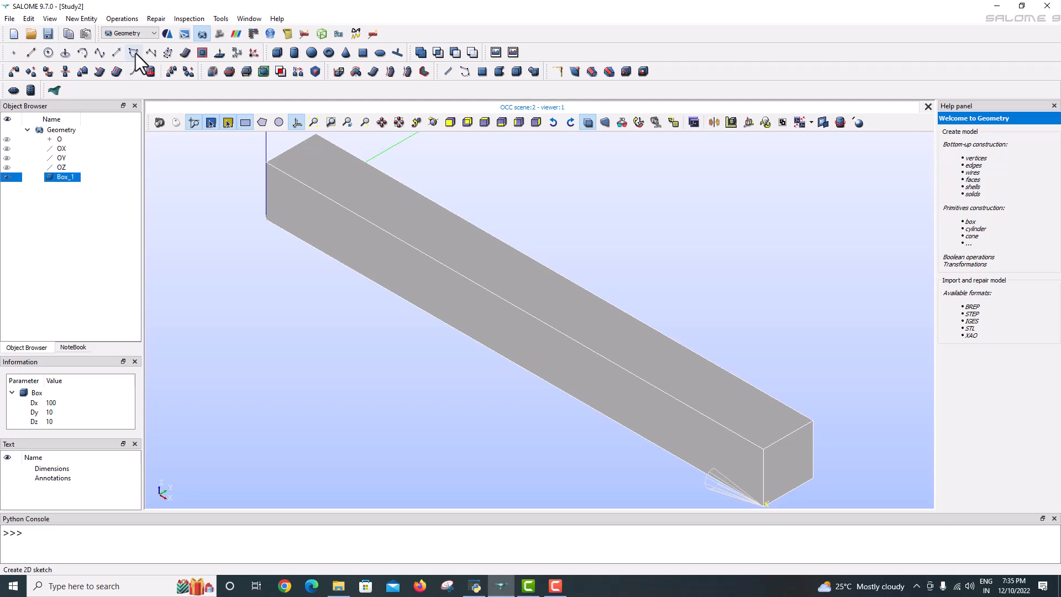
# Step: Switch to the Mesh module with Box_1 selected and open the Mesh menu
pyautogui.click(159, 33)
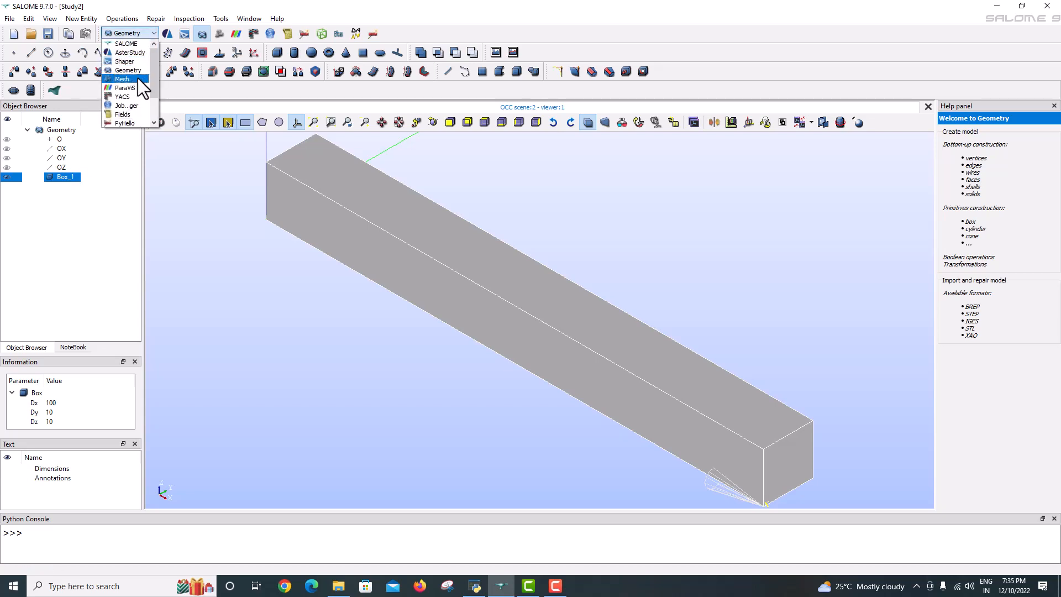
pyautogui.click(122, 79)
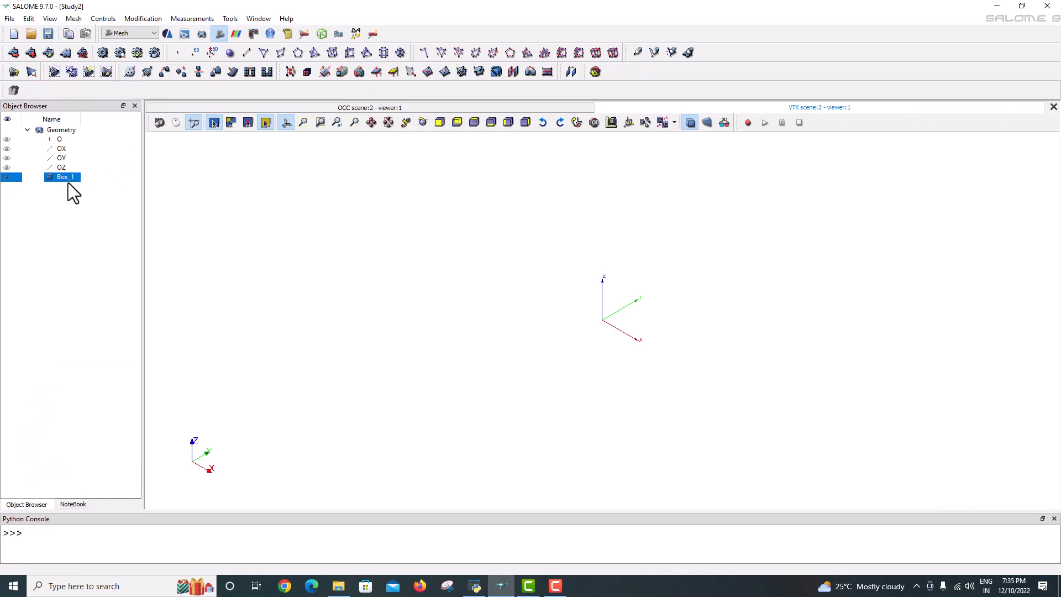
pyautogui.moveTo(71, 188)
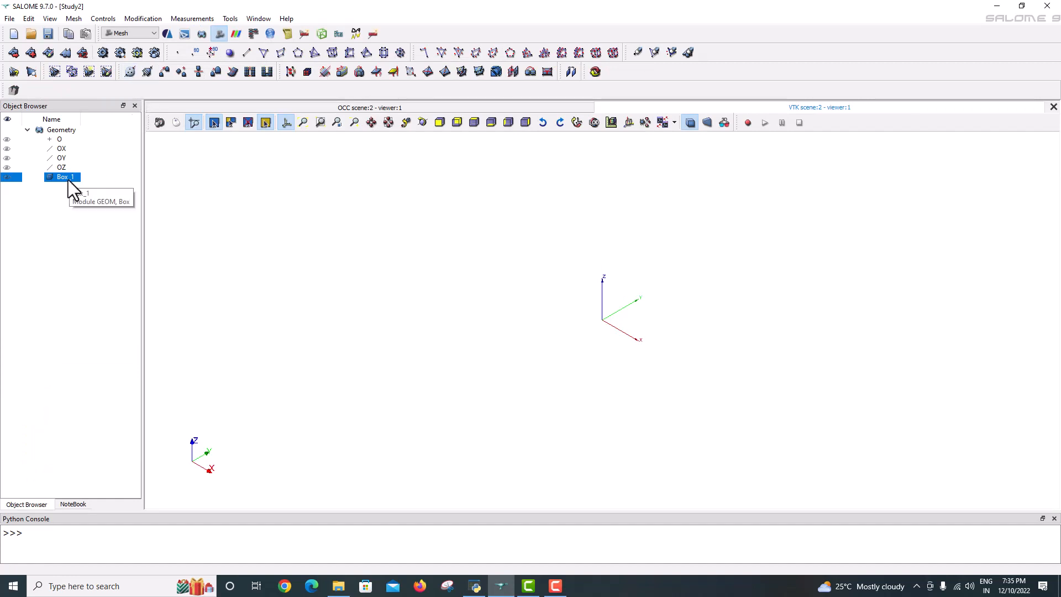
pyautogui.click(72, 18)
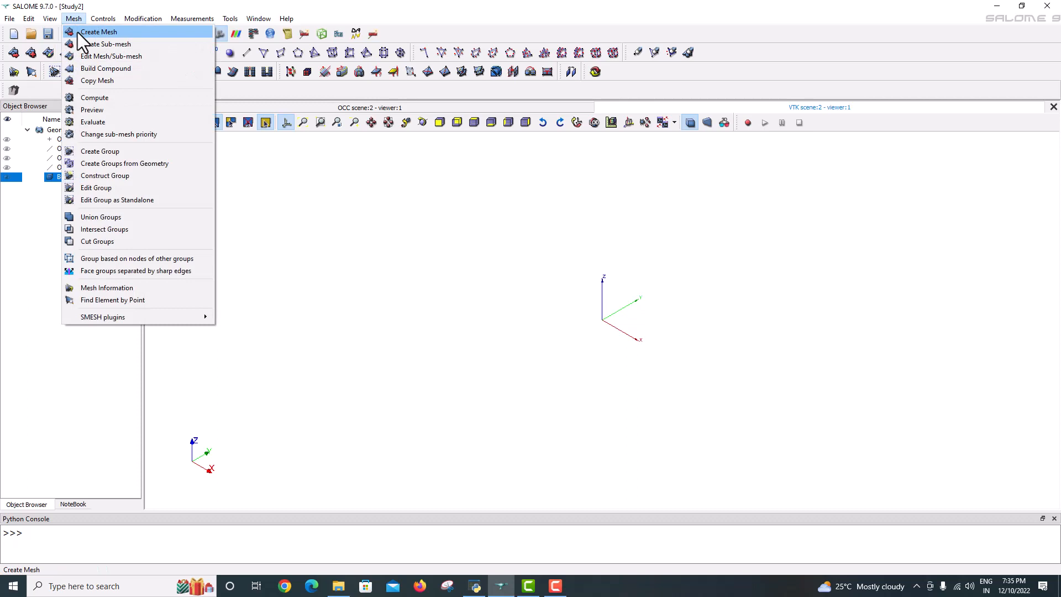
# Step: Start a mesh on Box_1 using the 3D Mapped Hexahedralization preset with 15 segments
pyautogui.click(98, 31)
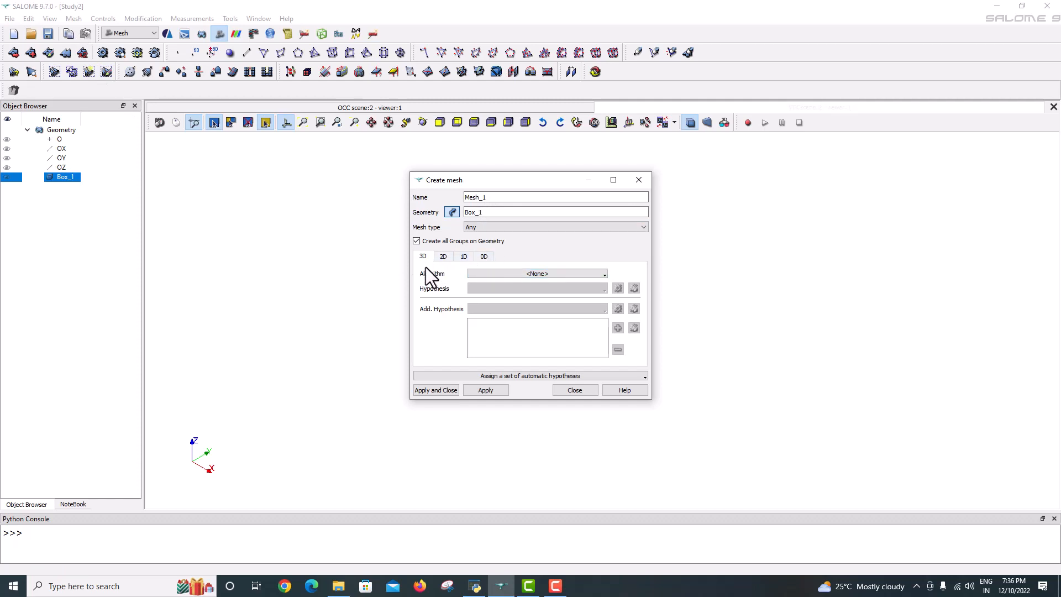
pyautogui.moveTo(496, 278)
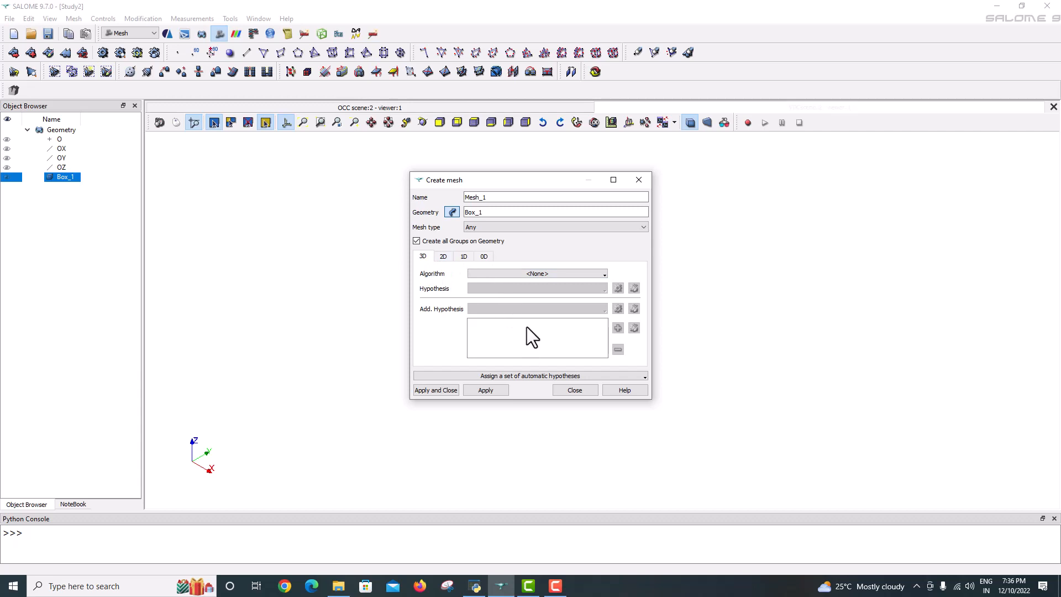
pyautogui.moveTo(531, 381)
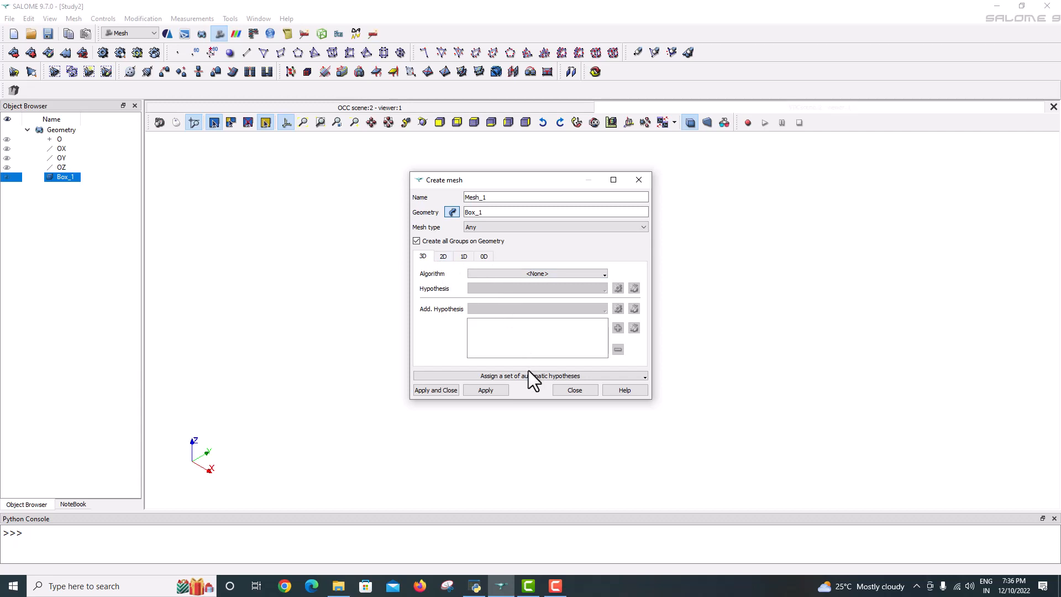
pyautogui.click(529, 376)
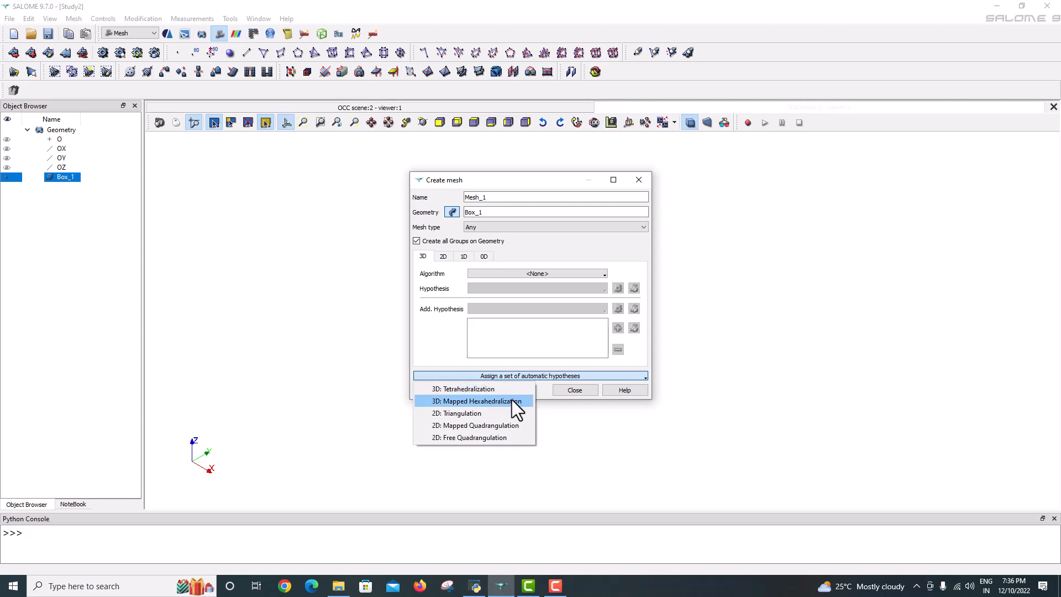
pyautogui.click(479, 400)
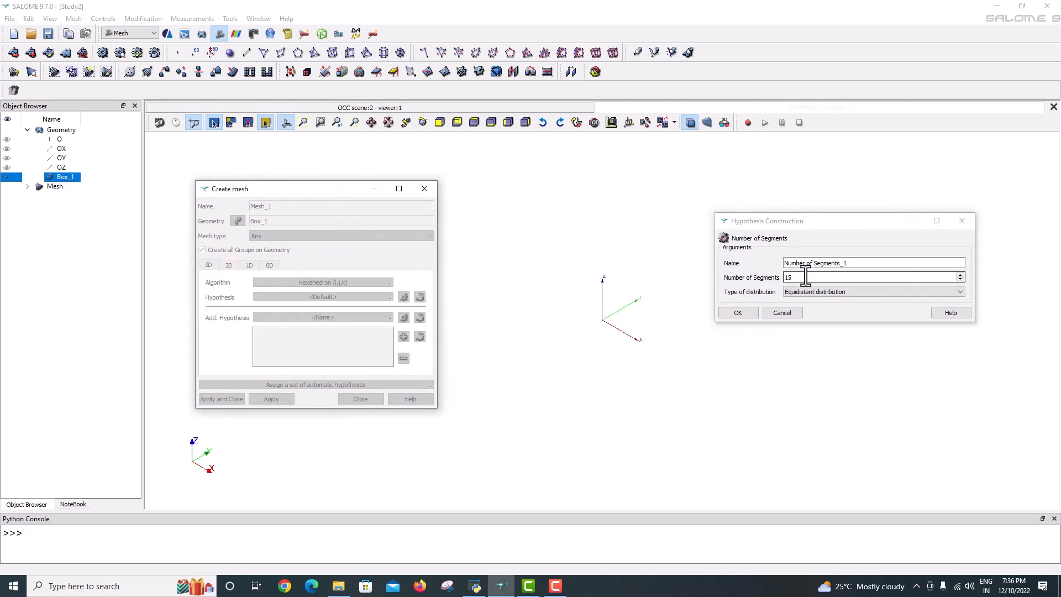
# Step: Create Mesh_1 with 15 edge segments and compute it into 3375 hexahedral volumes
pyautogui.click(738, 312)
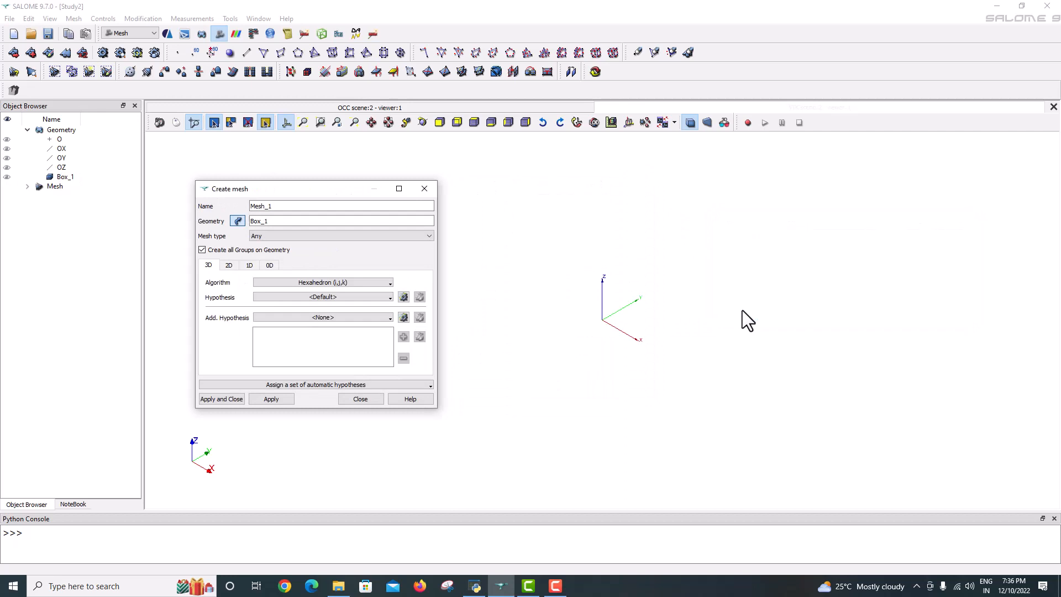
pyautogui.click(221, 398)
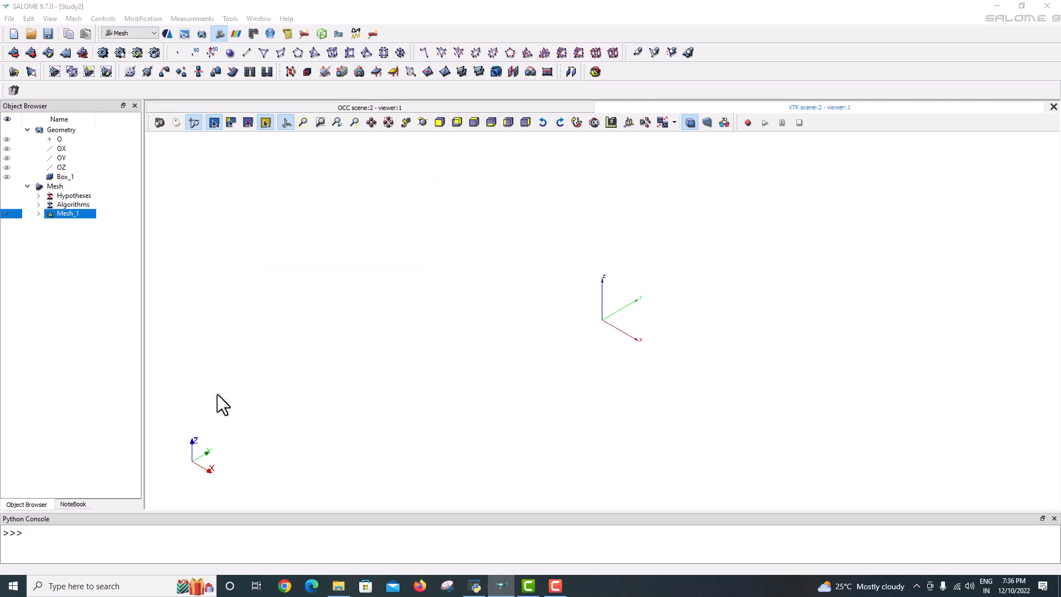
pyautogui.moveTo(66, 213)
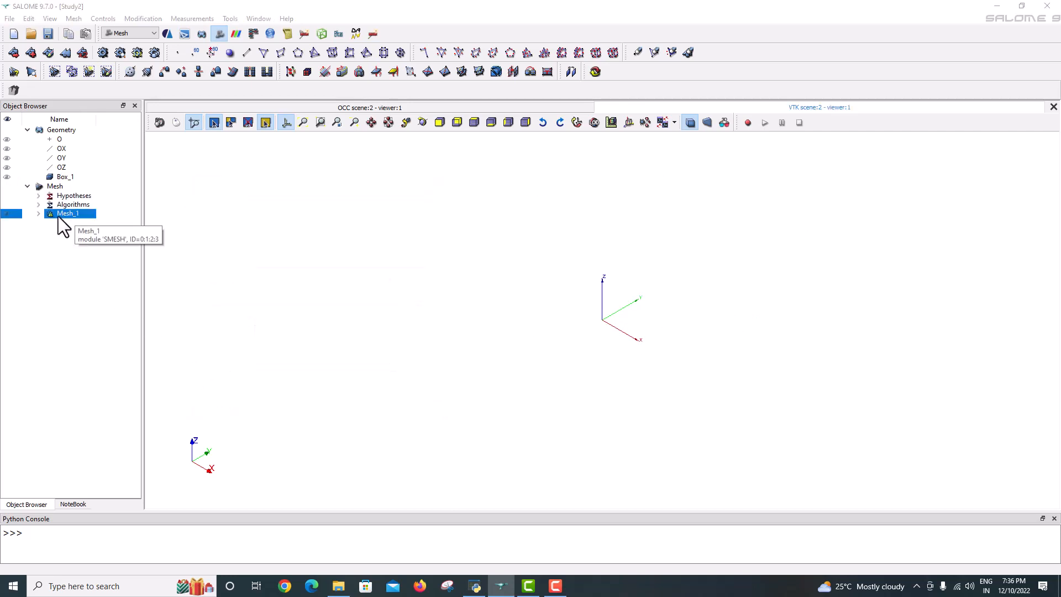
pyautogui.rightClick(67, 213)
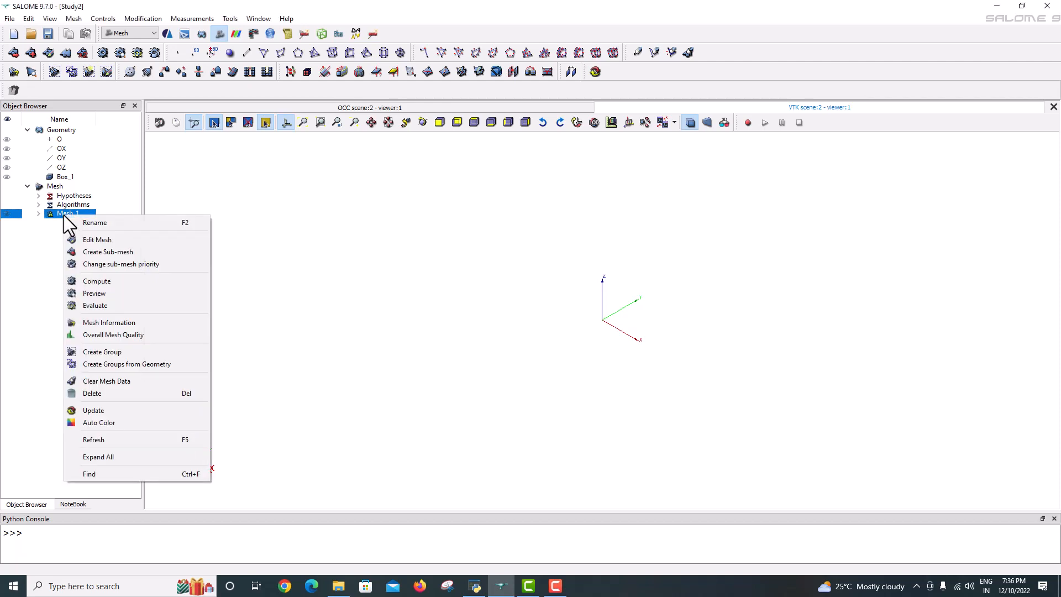
pyautogui.moveTo(97, 281)
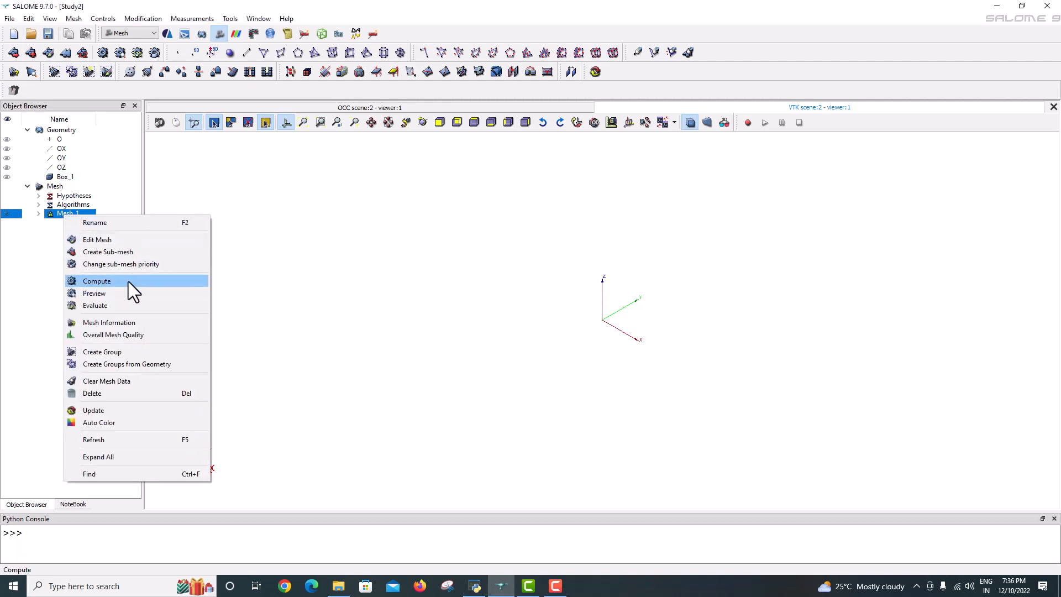
pyautogui.click(97, 281)
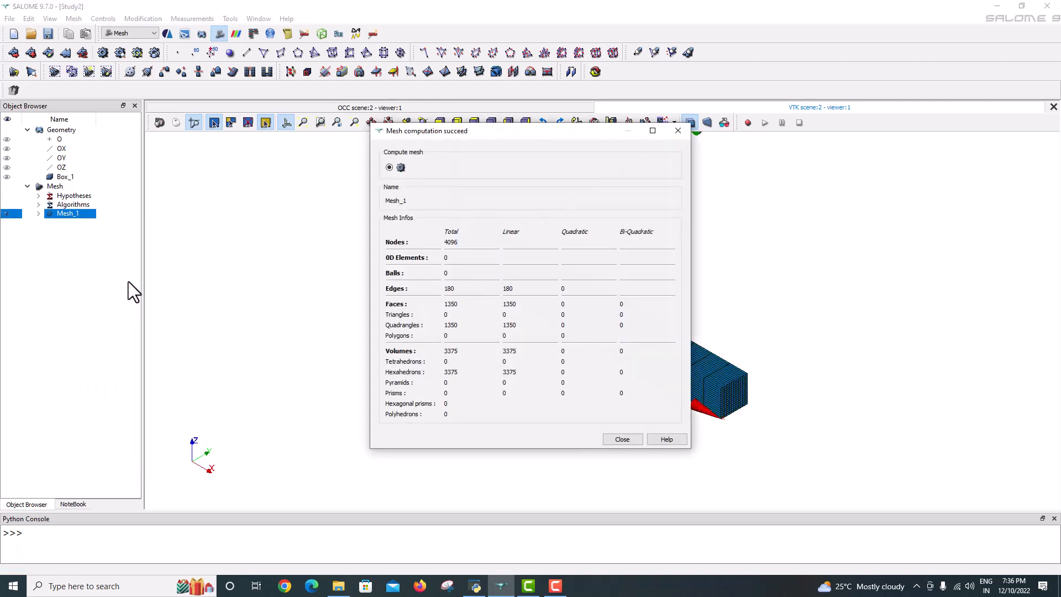
pyautogui.click(623, 439)
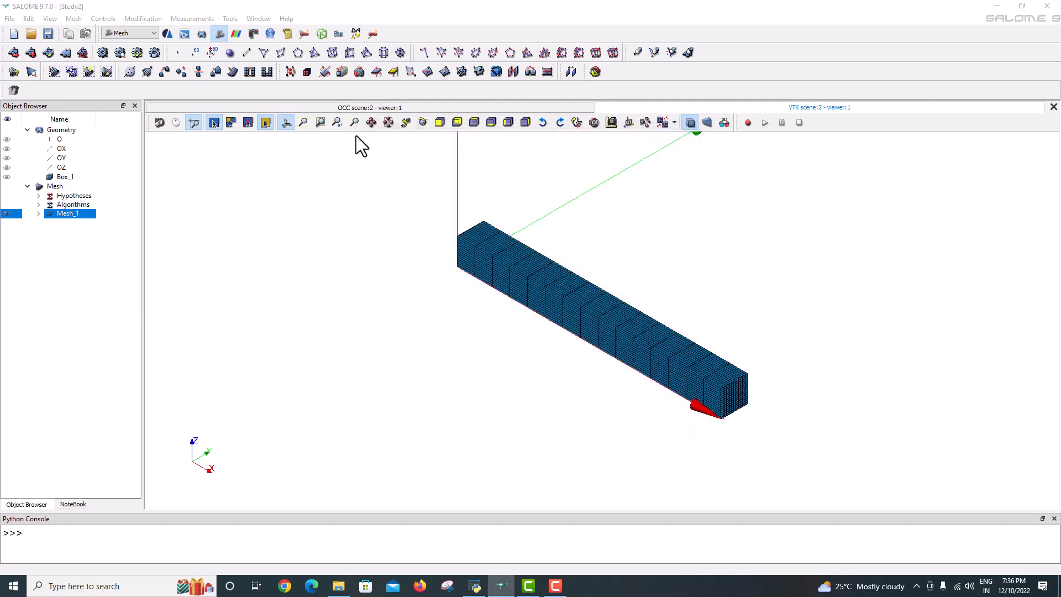
pyautogui.moveTo(334, 132)
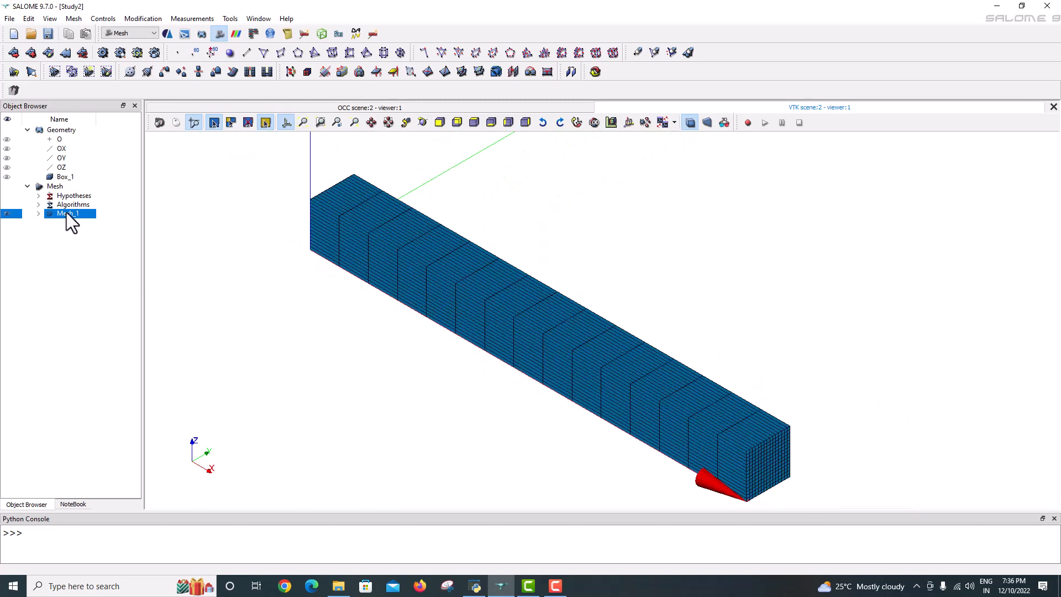
pyautogui.doubleClick(67, 213)
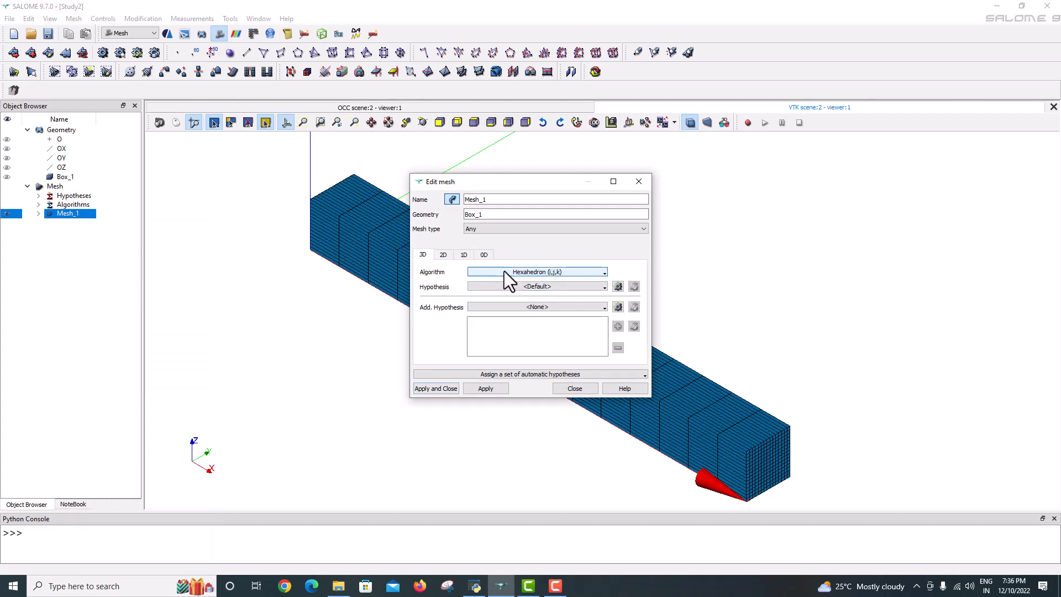
# Step: Replace Mesh_1's 1D segment hypothesis with a Local Length of 3
pyautogui.click(463, 254)
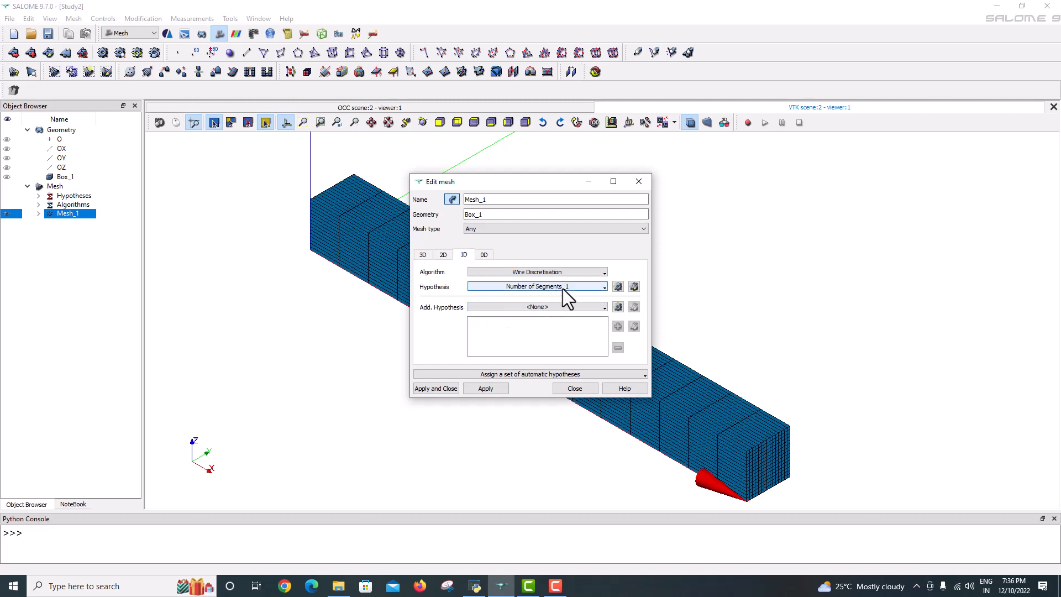
pyautogui.click(618, 286)
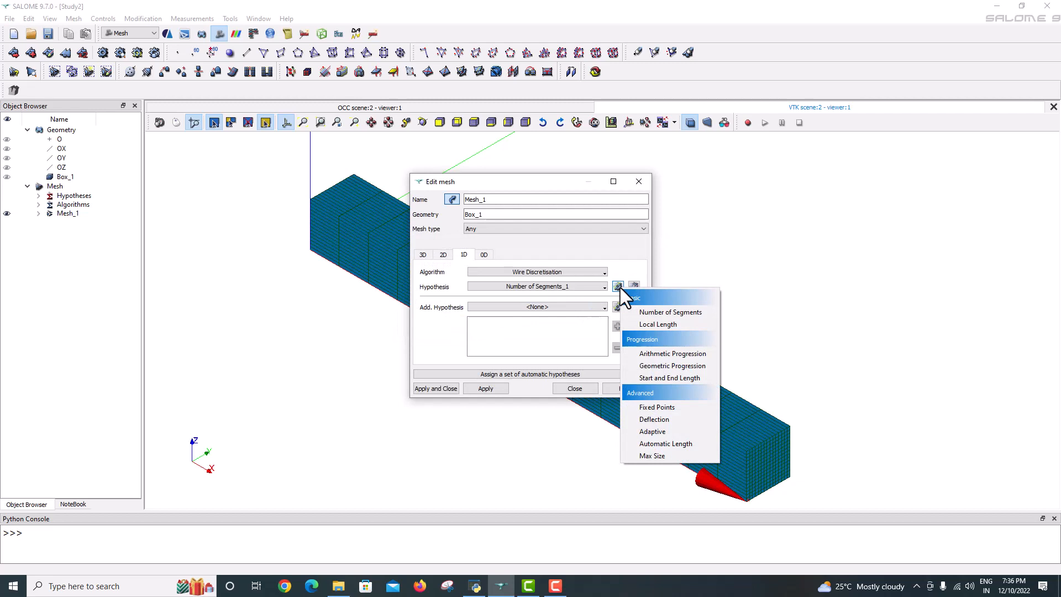
pyautogui.moveTo(670, 313)
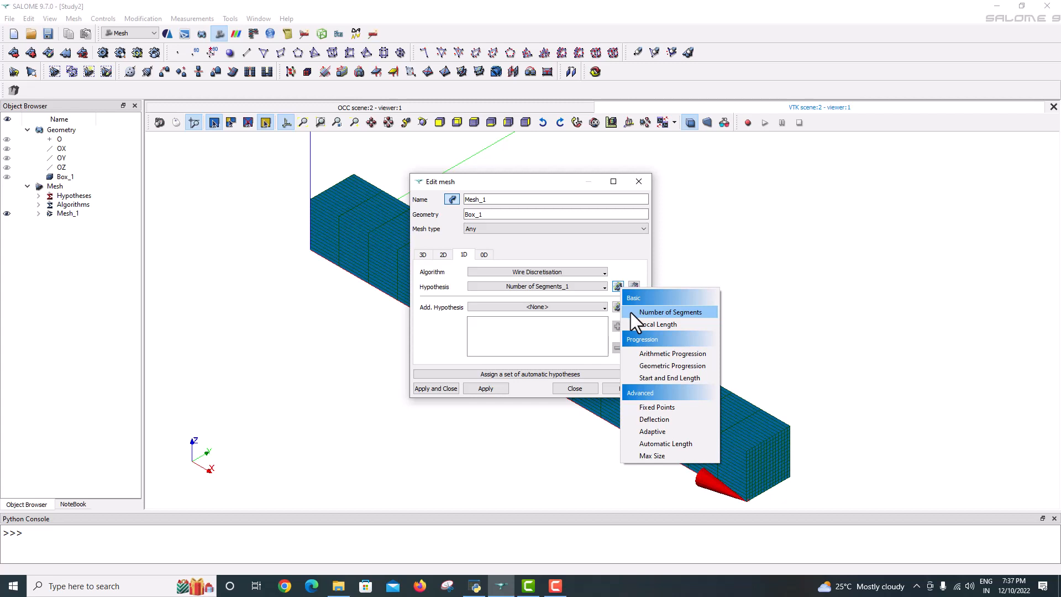
pyautogui.moveTo(657, 324)
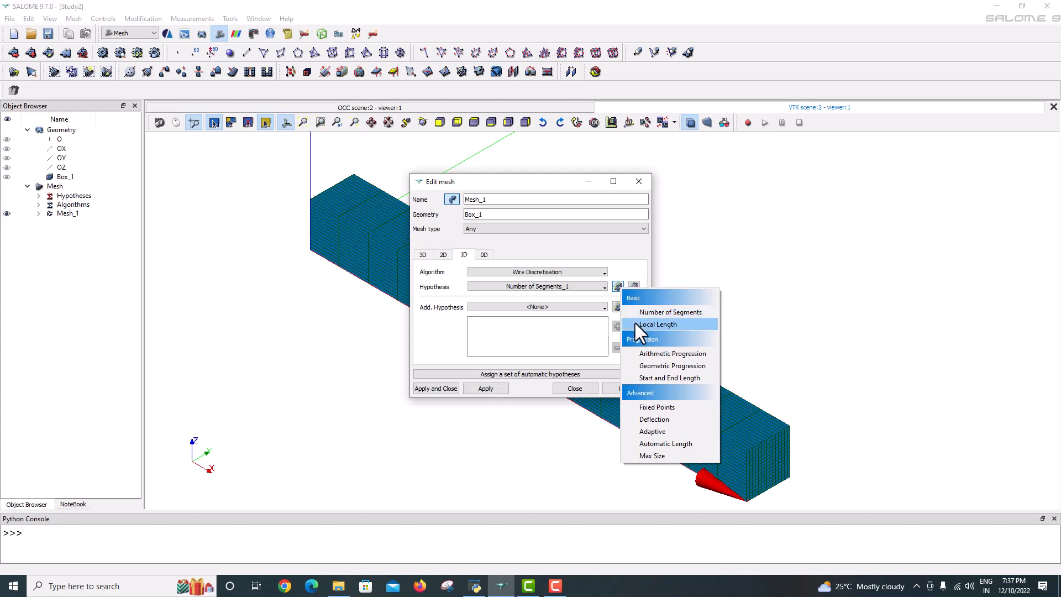
pyautogui.click(658, 325)
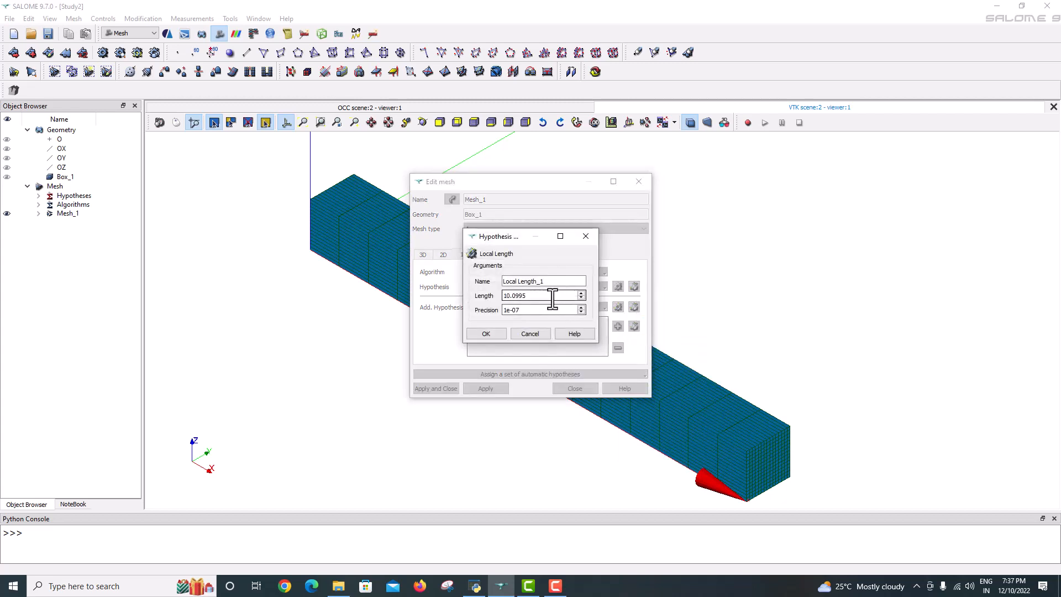
pyautogui.tripleClick(540, 295)
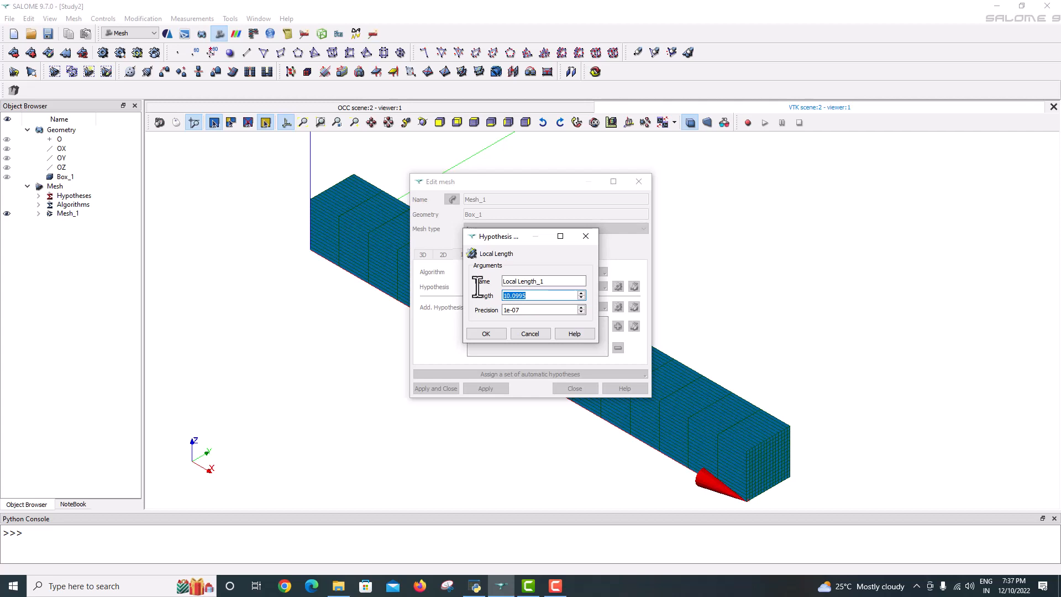
pyautogui.write('3')
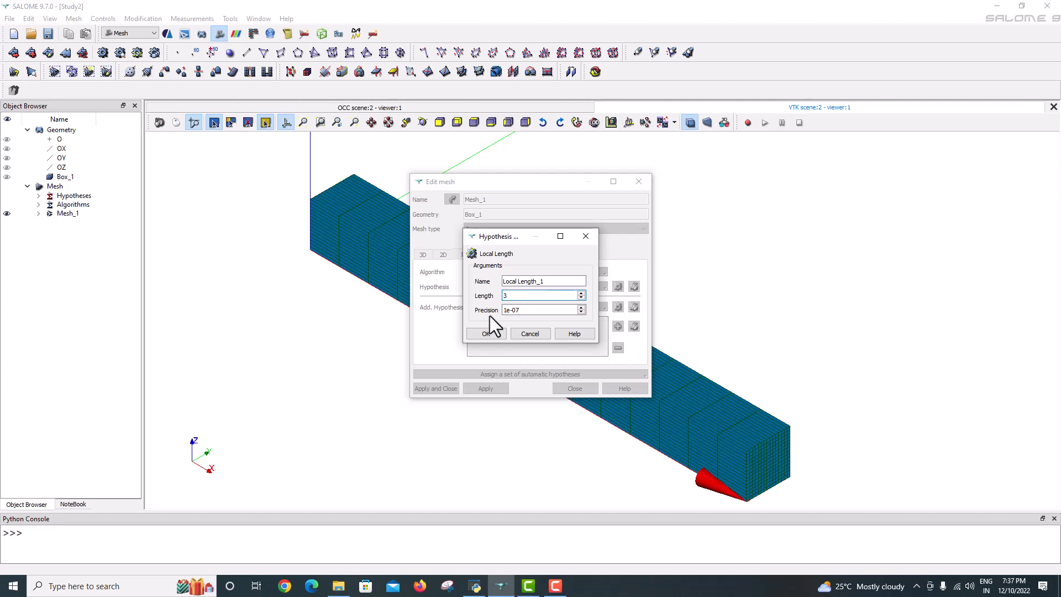
pyautogui.click(486, 333)
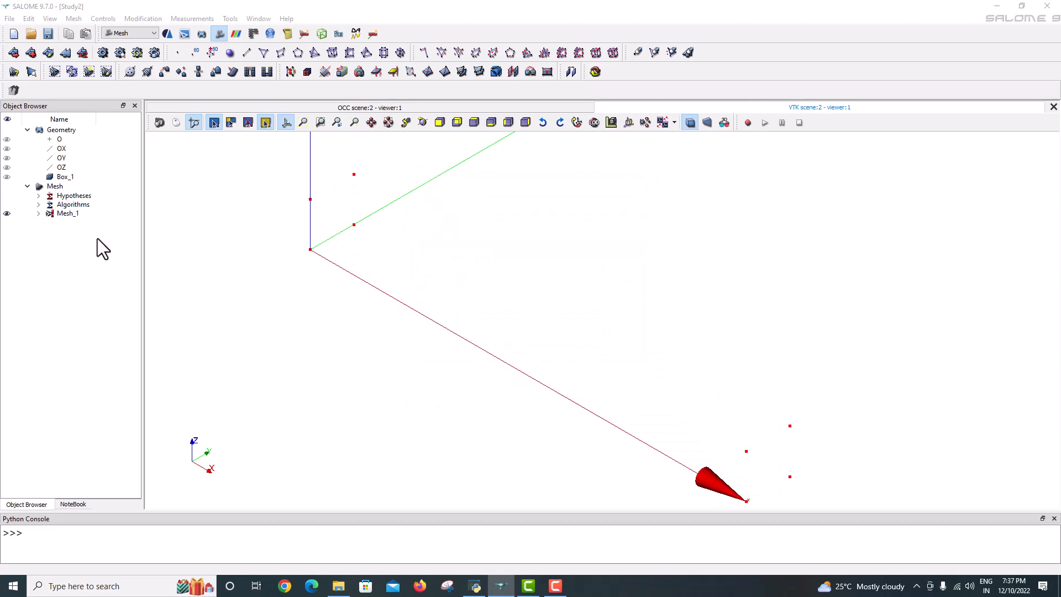
# Step: Recompute Mesh_1 with length-3 edges into 544 hexahedra, then close the summary
pyautogui.rightClick(67, 213)
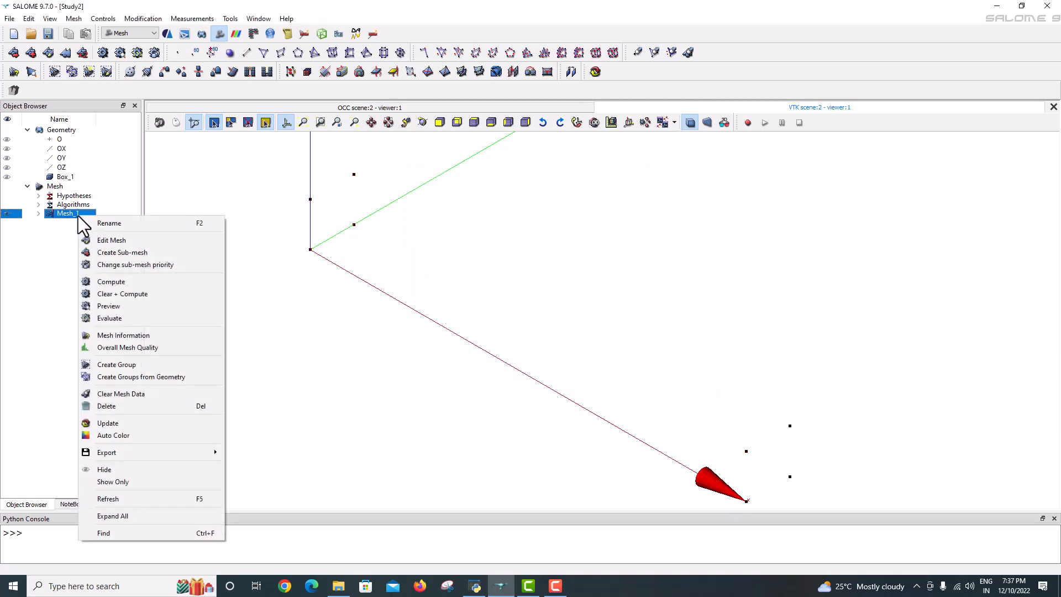
pyautogui.moveTo(112, 240)
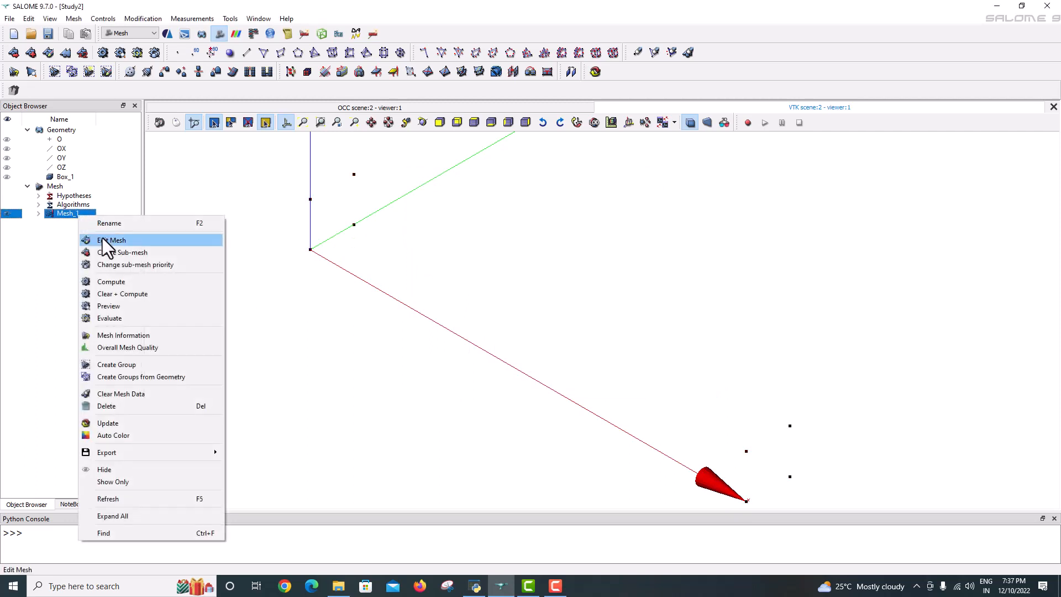
pyautogui.moveTo(116, 287)
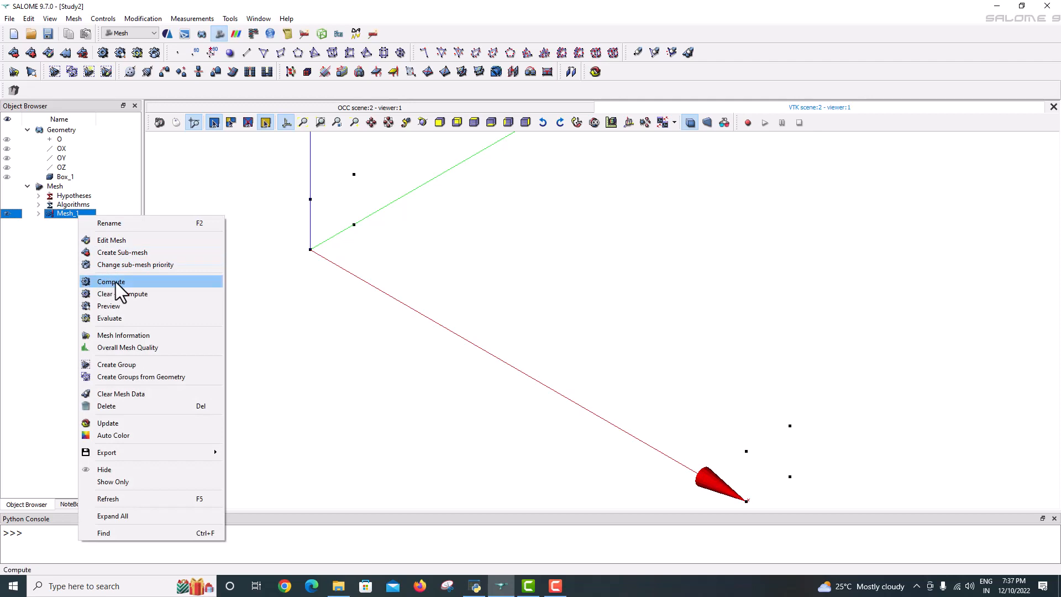
pyautogui.click(111, 281)
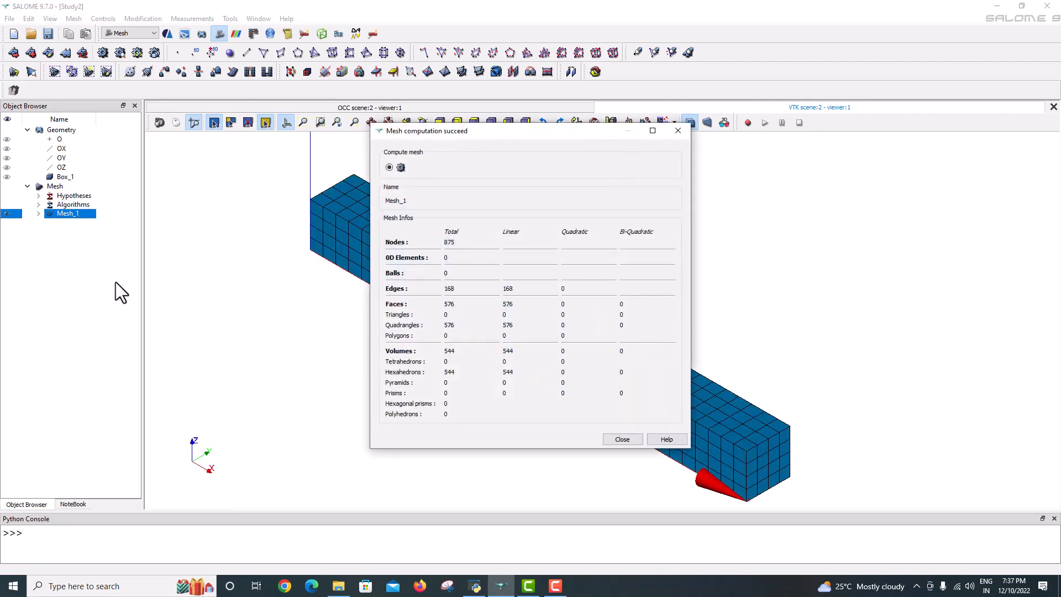
pyautogui.moveTo(427, 130); pyautogui.dragTo(727, 144)
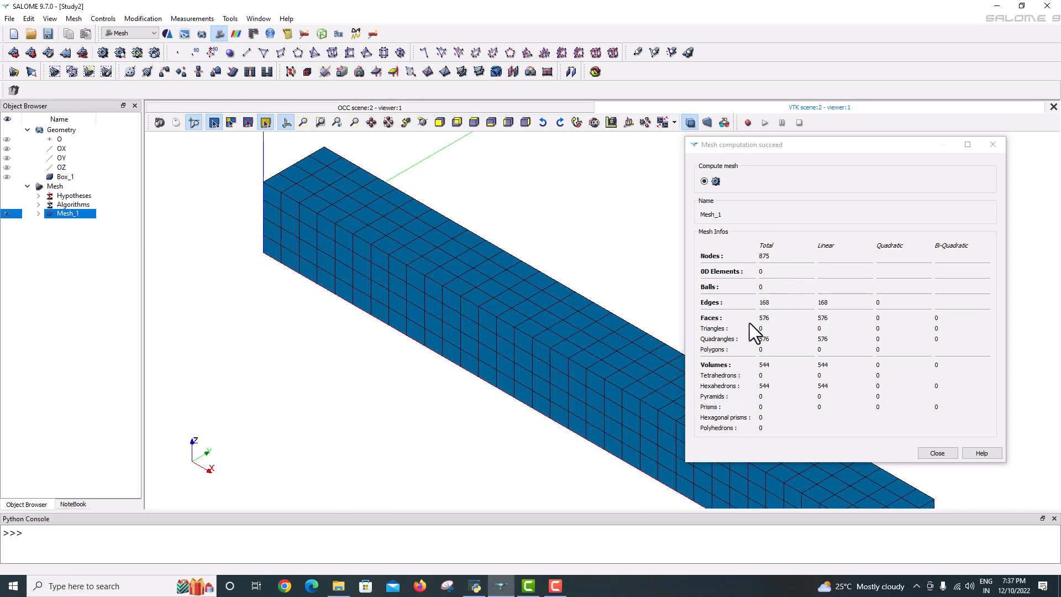
pyautogui.moveTo(755, 353)
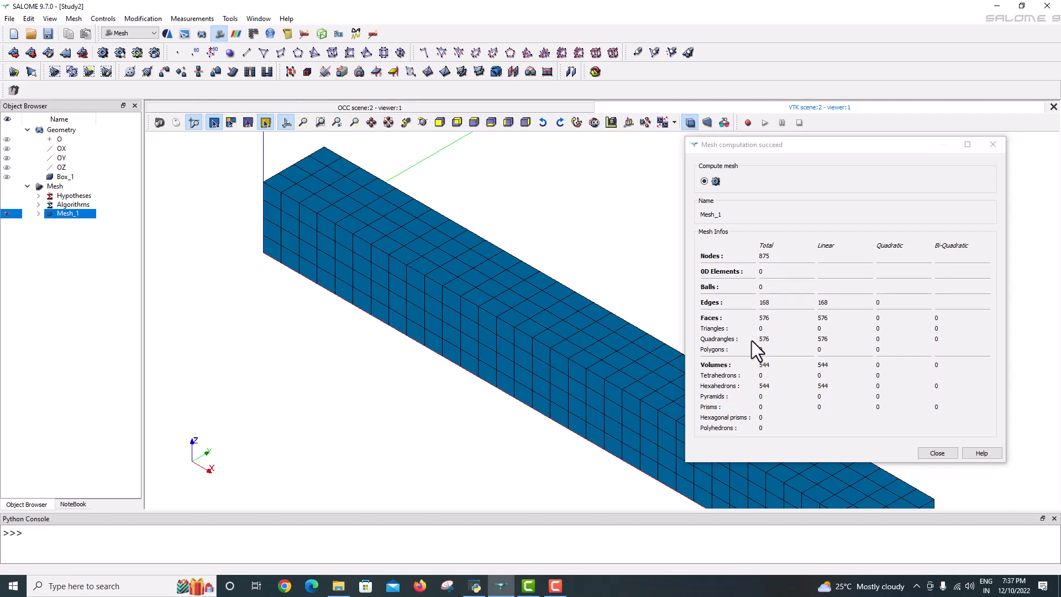
pyautogui.moveTo(773, 350)
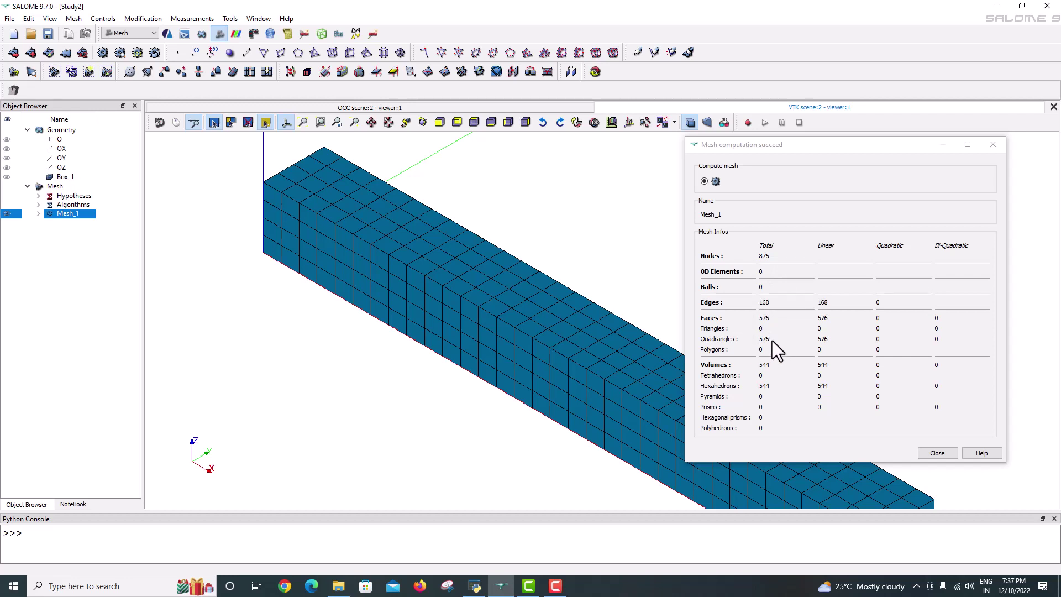
pyautogui.moveTo(775, 388)
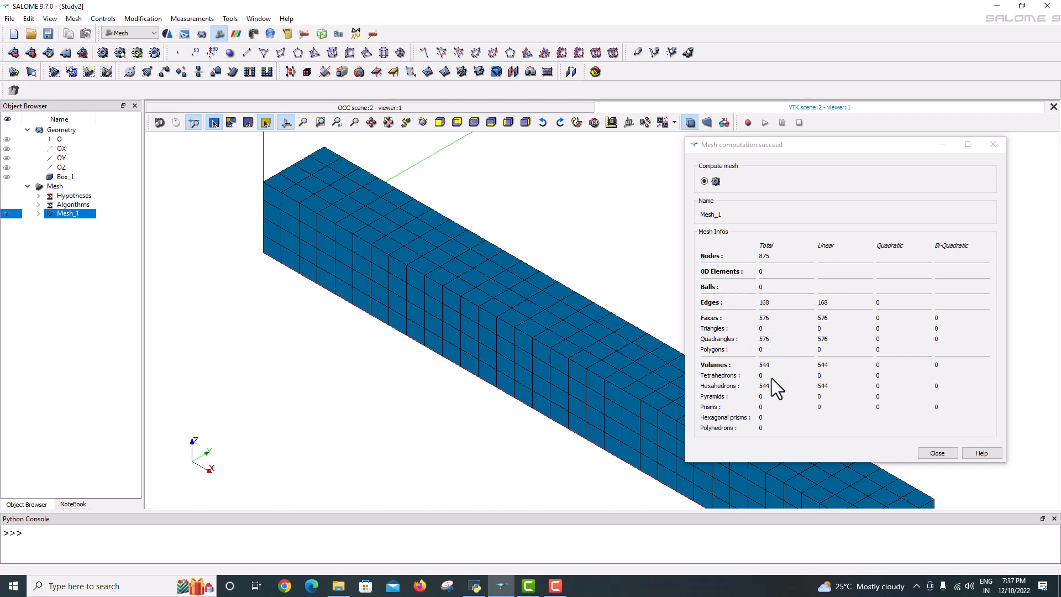
pyautogui.moveTo(768, 386)
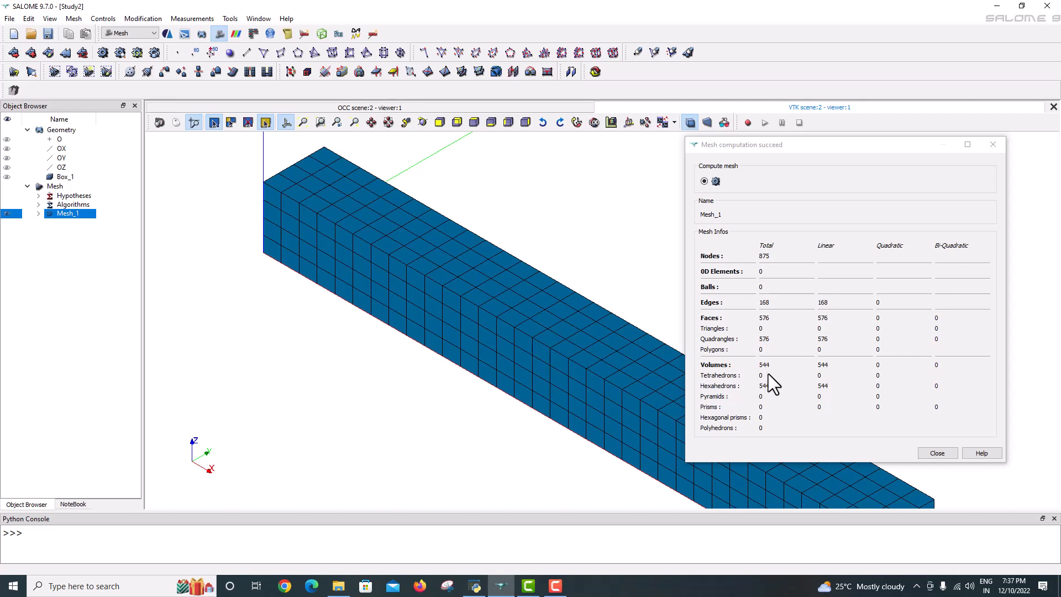
pyautogui.moveTo(774, 377)
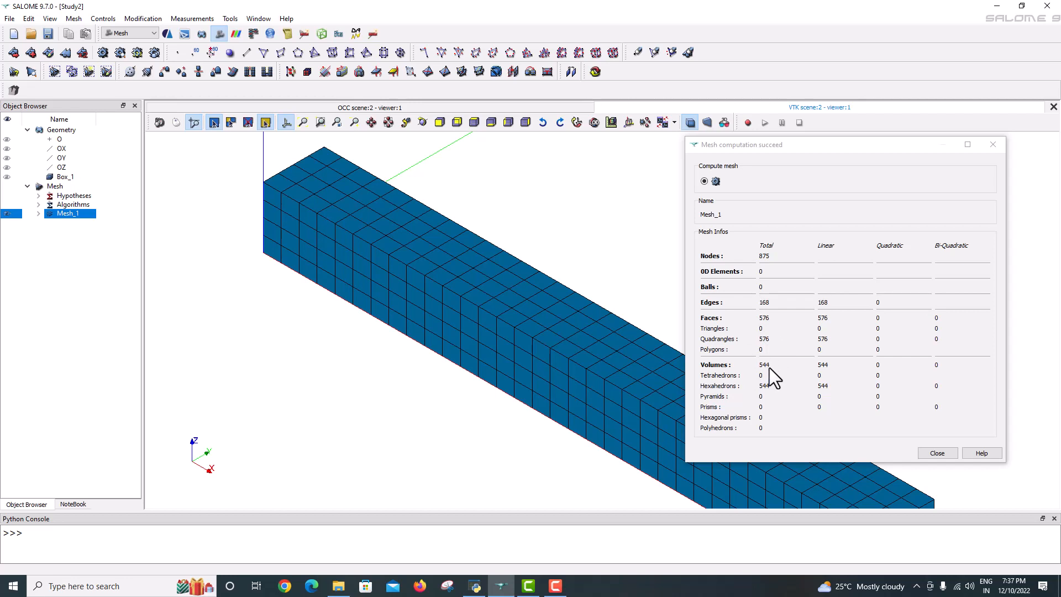
pyautogui.click(937, 453)
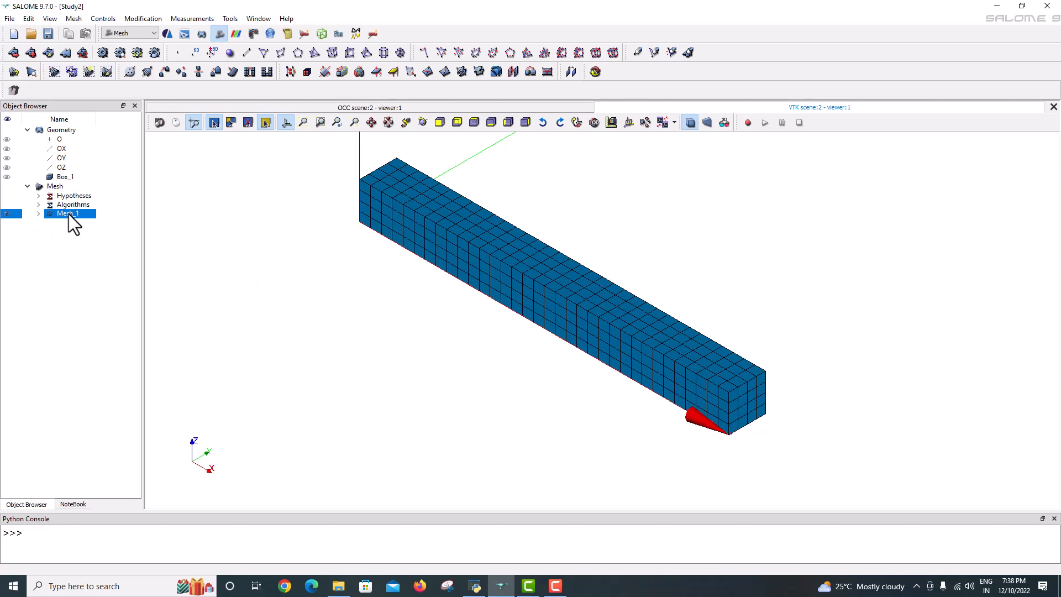
# Step: Edit Mesh_1 to use the 3D Tetrahedralization preset, entering 03 as the mean element size
pyautogui.rightClick(66, 213)
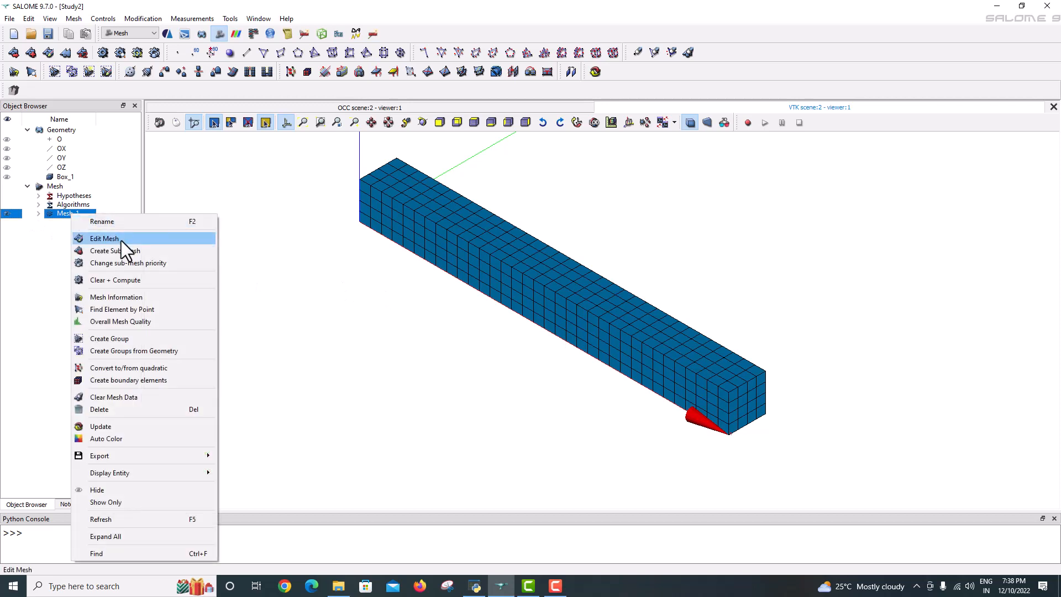
pyautogui.click(104, 238)
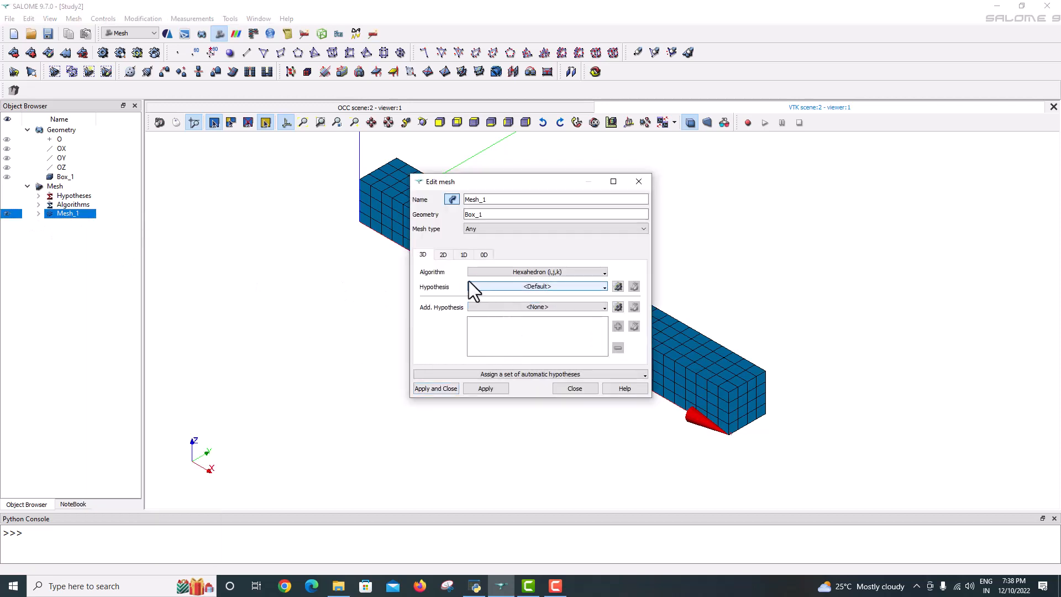
pyautogui.click(531, 374)
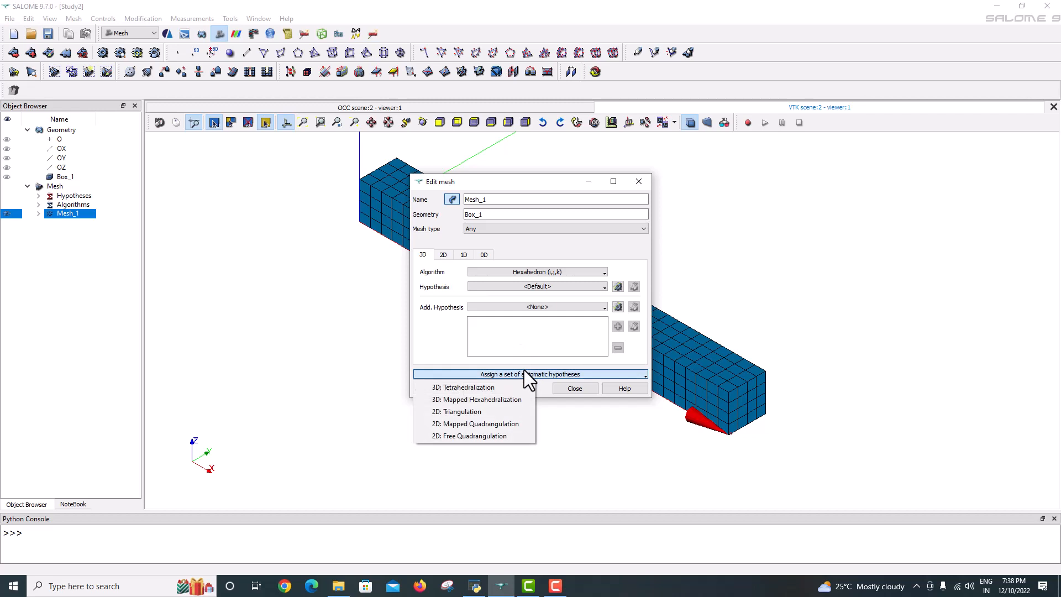
pyautogui.moveTo(474, 409)
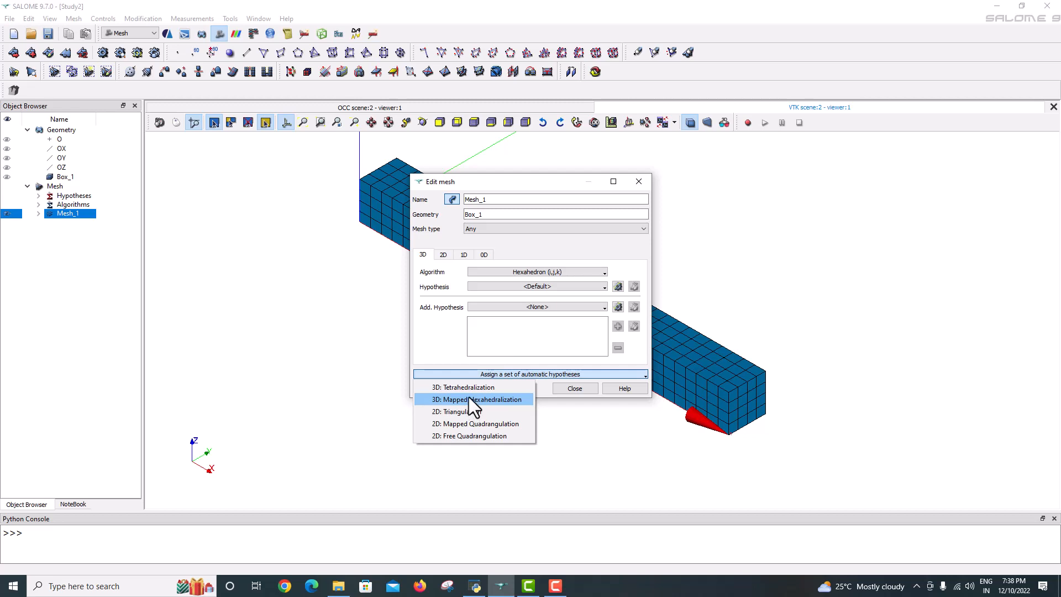
pyautogui.moveTo(471, 393)
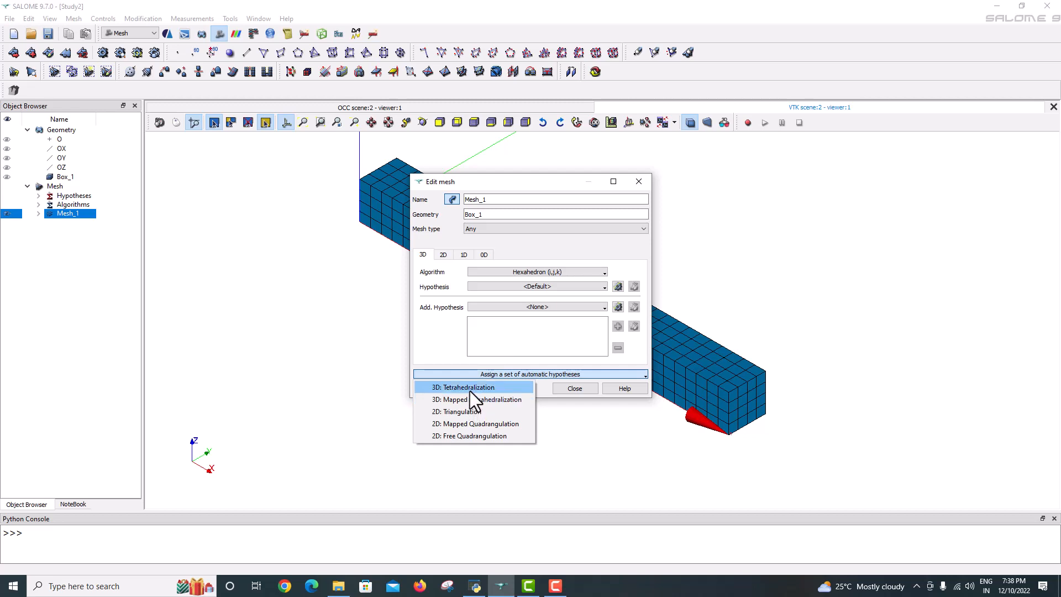
pyautogui.click(463, 387)
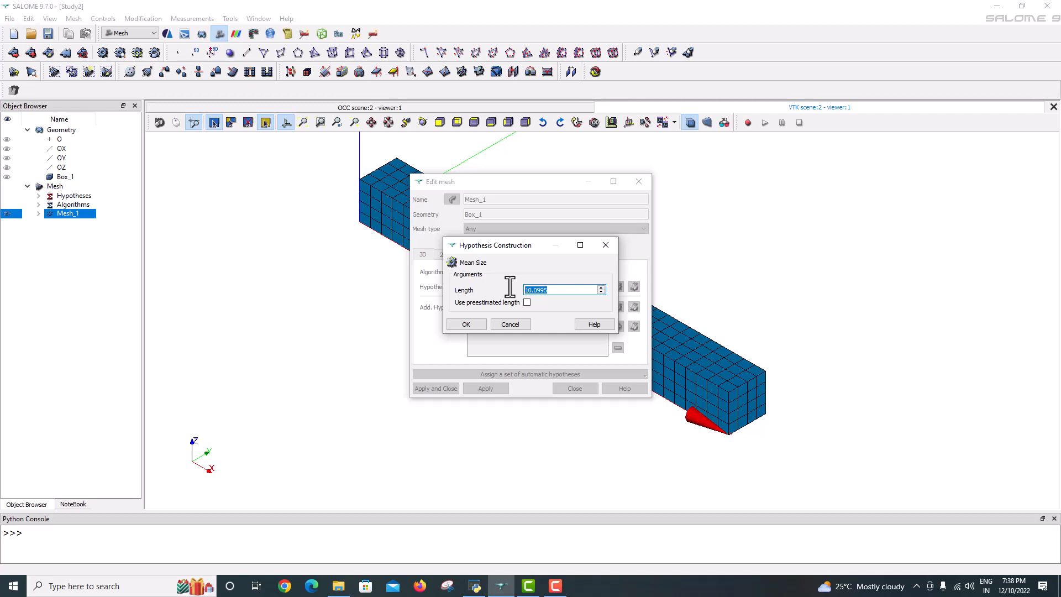
pyautogui.write('03')
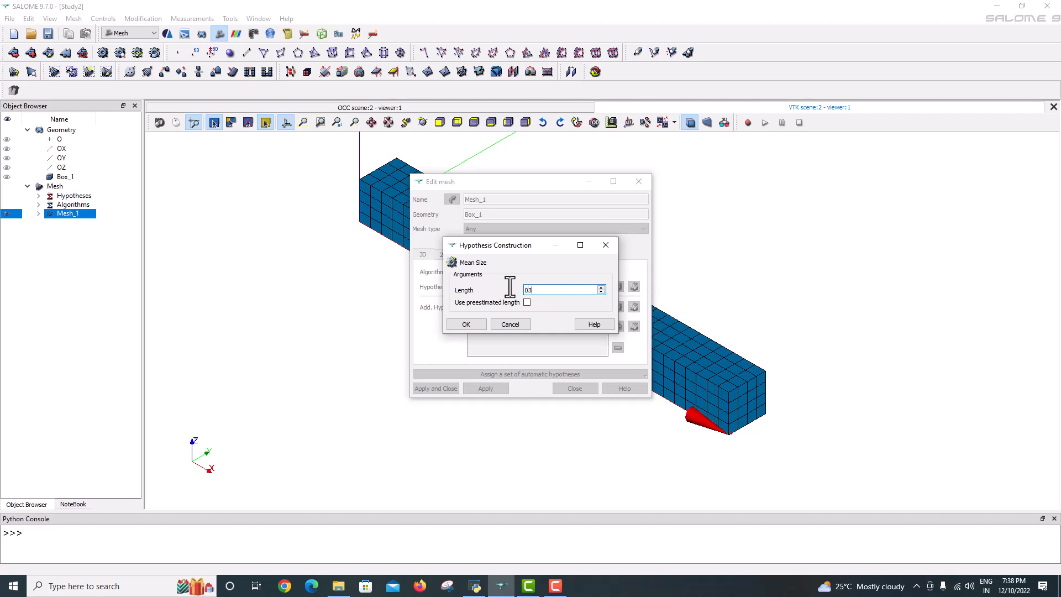
pyautogui.click(466, 324)
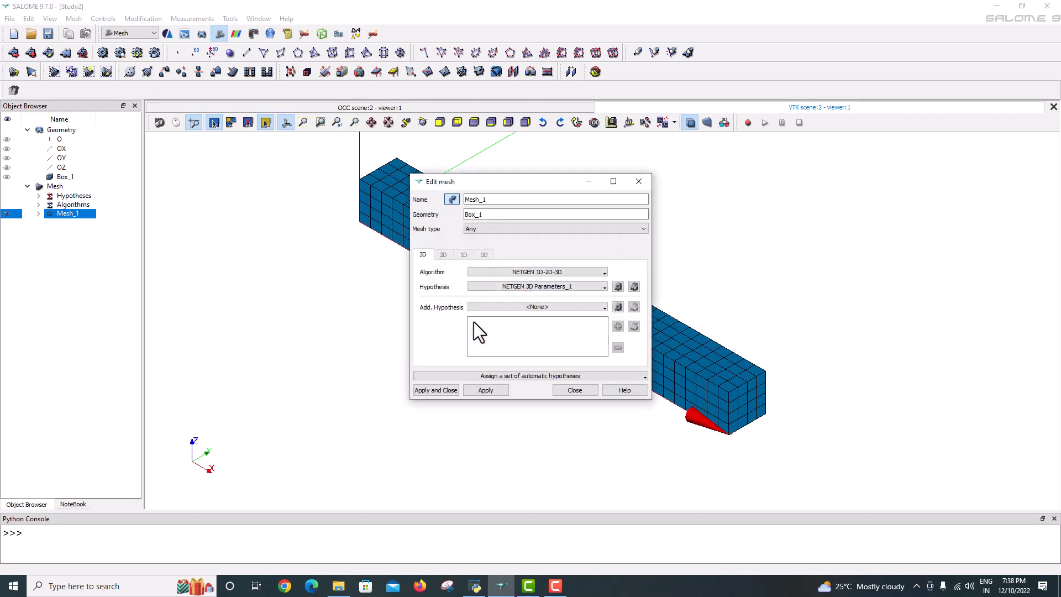
pyautogui.click(436, 389)
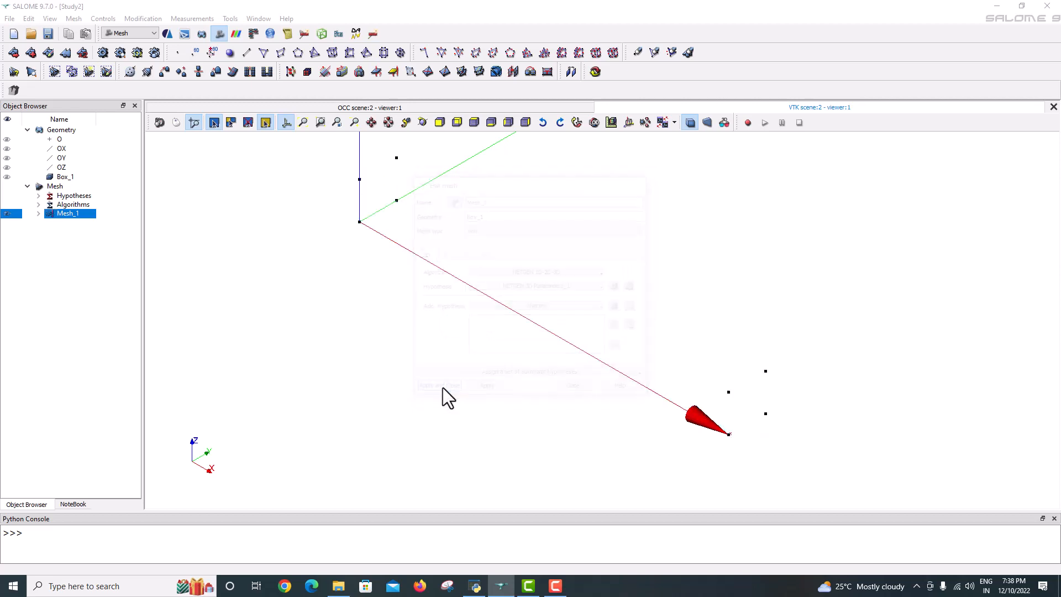
# Step: Compute Mesh_1 into 603 nodes and 1834 NETGEN tetrahedra, then close the summary
pyautogui.rightClick(67, 214)
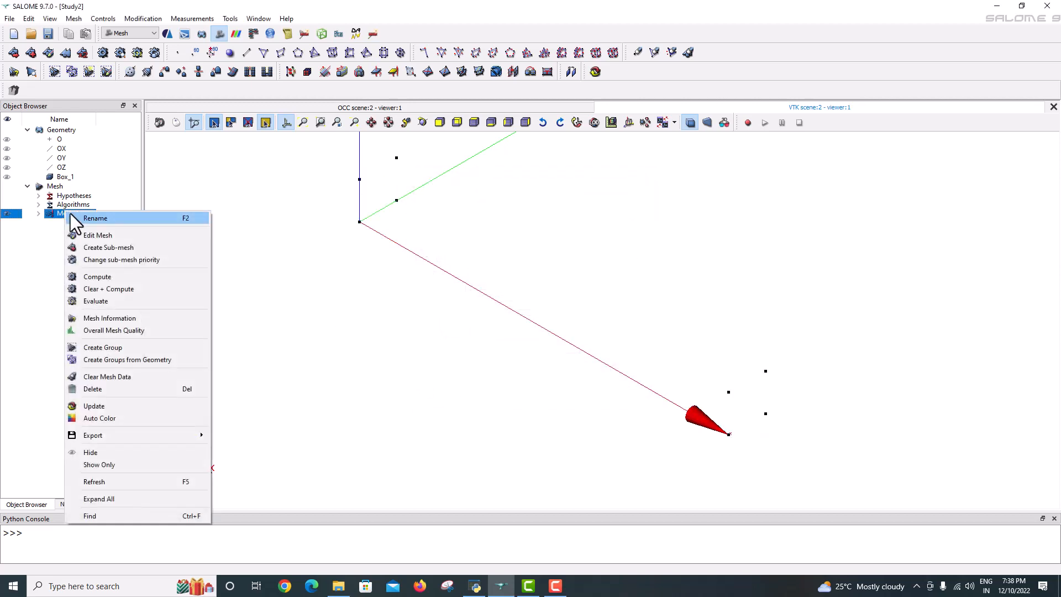
pyautogui.click(97, 277)
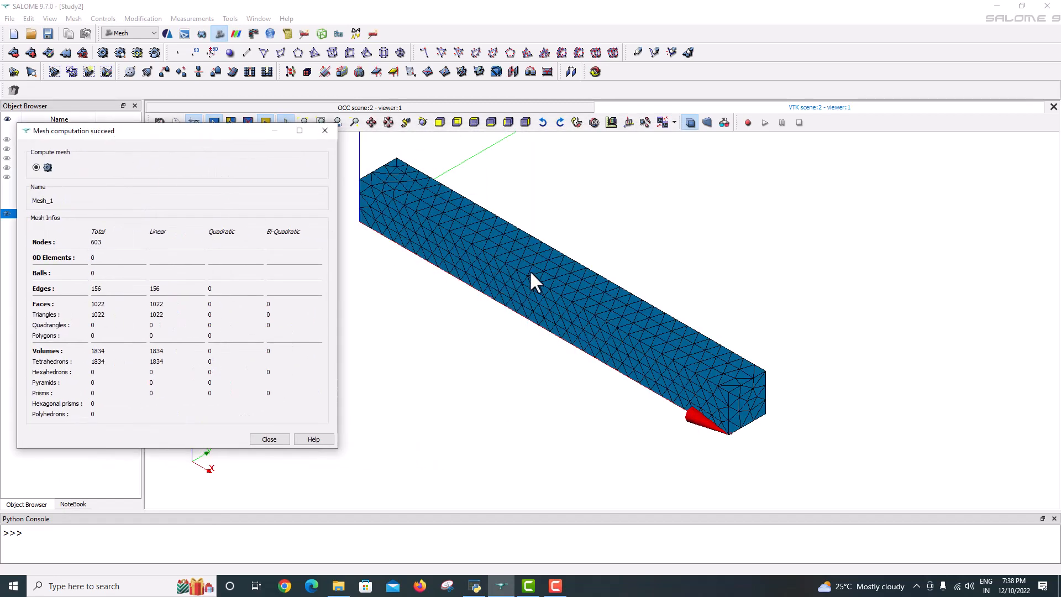
pyautogui.moveTo(104, 347)
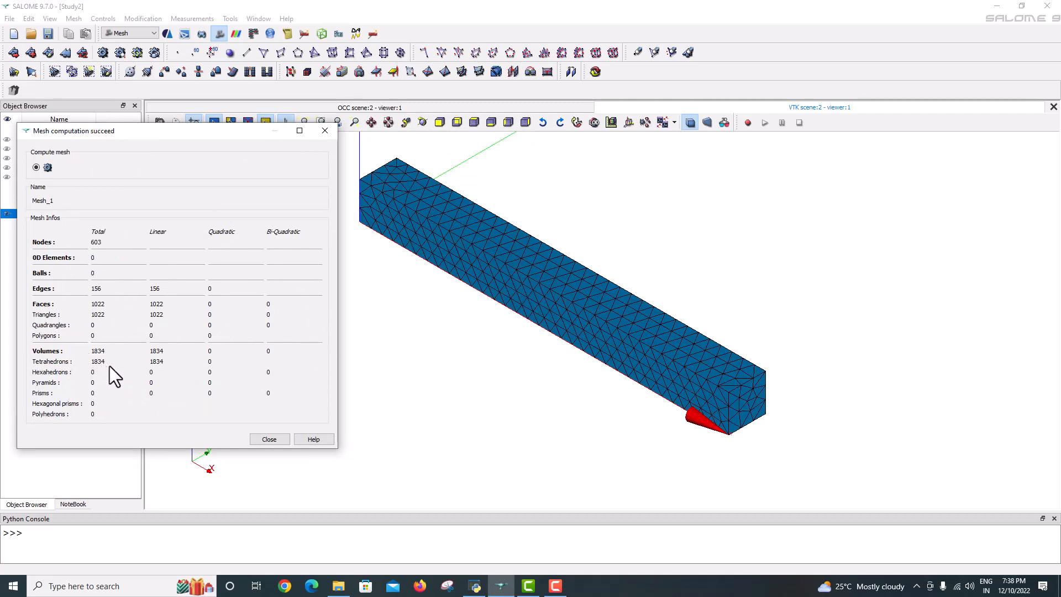
pyautogui.moveTo(98, 261)
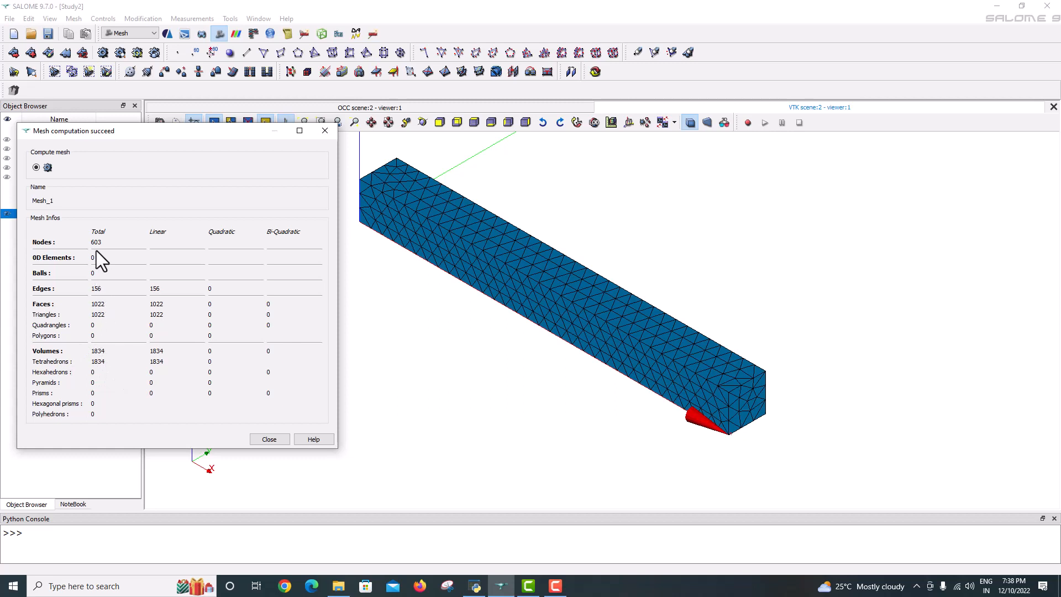
pyautogui.click(269, 439)
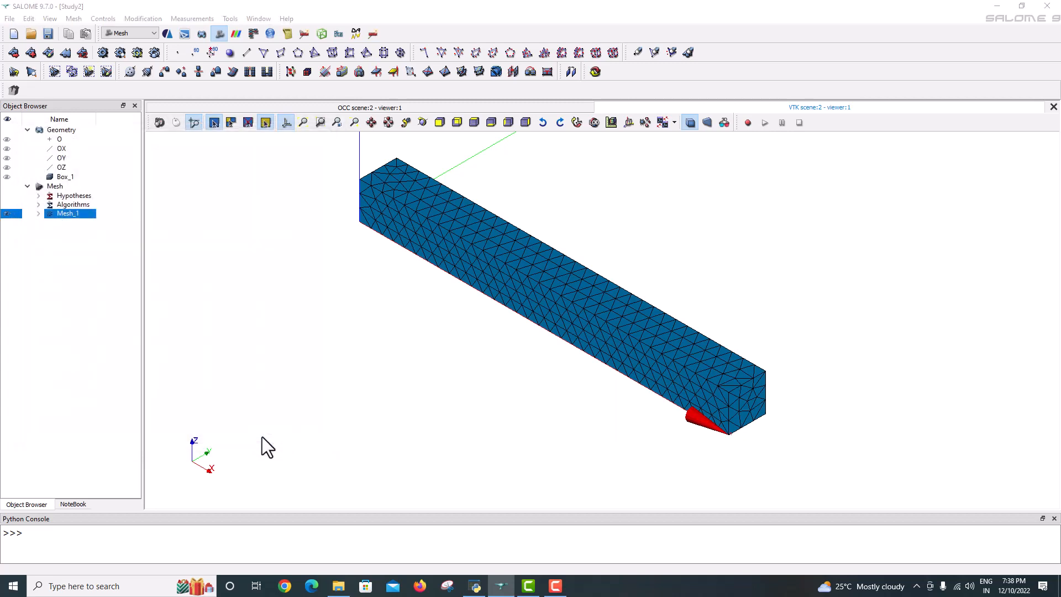
pyautogui.moveTo(393, 237)
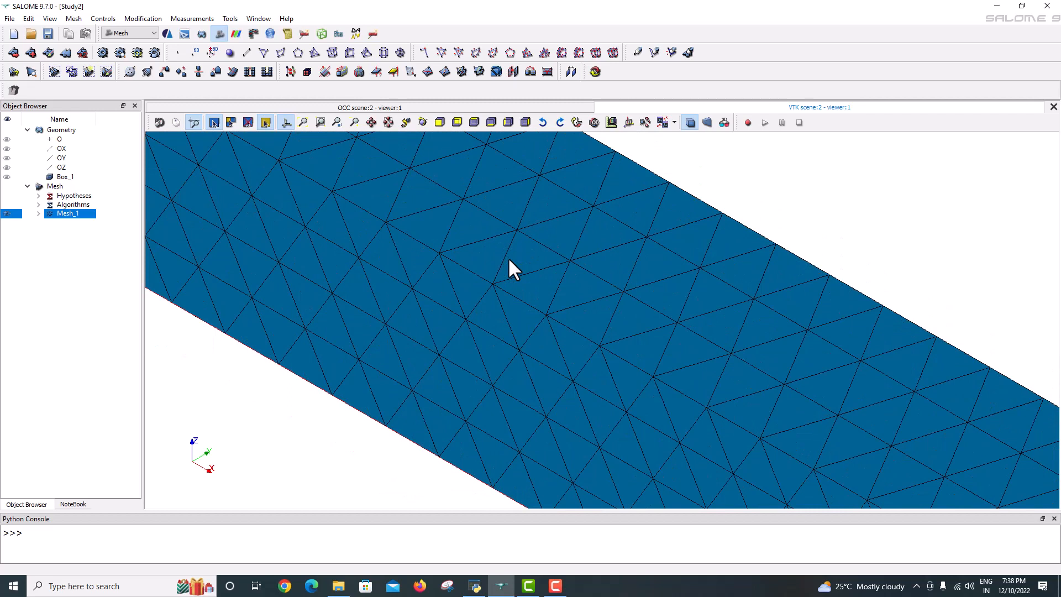
pyautogui.moveTo(505, 291)
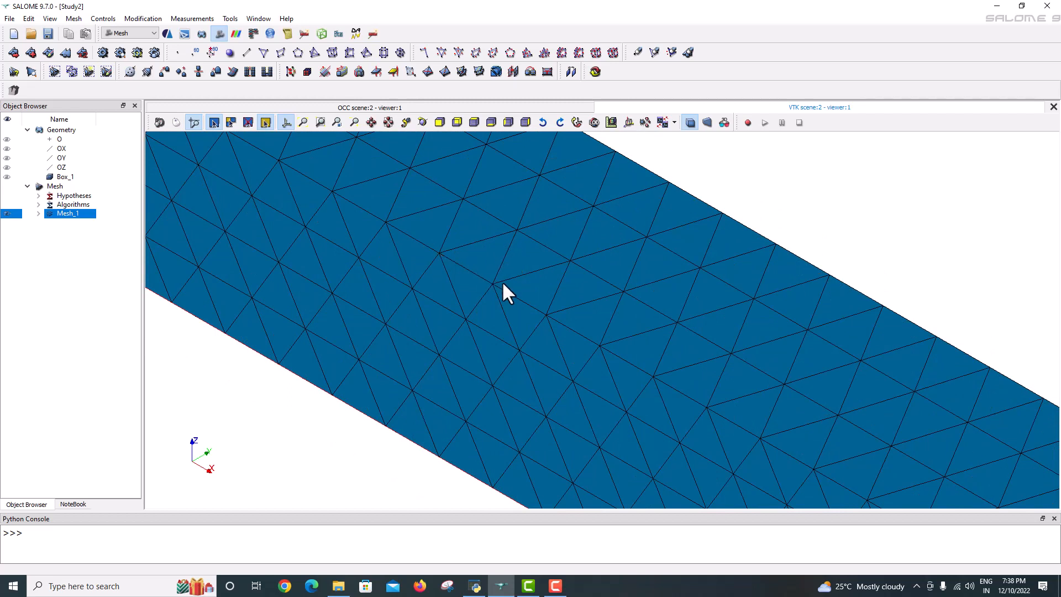
pyautogui.moveTo(493, 279)
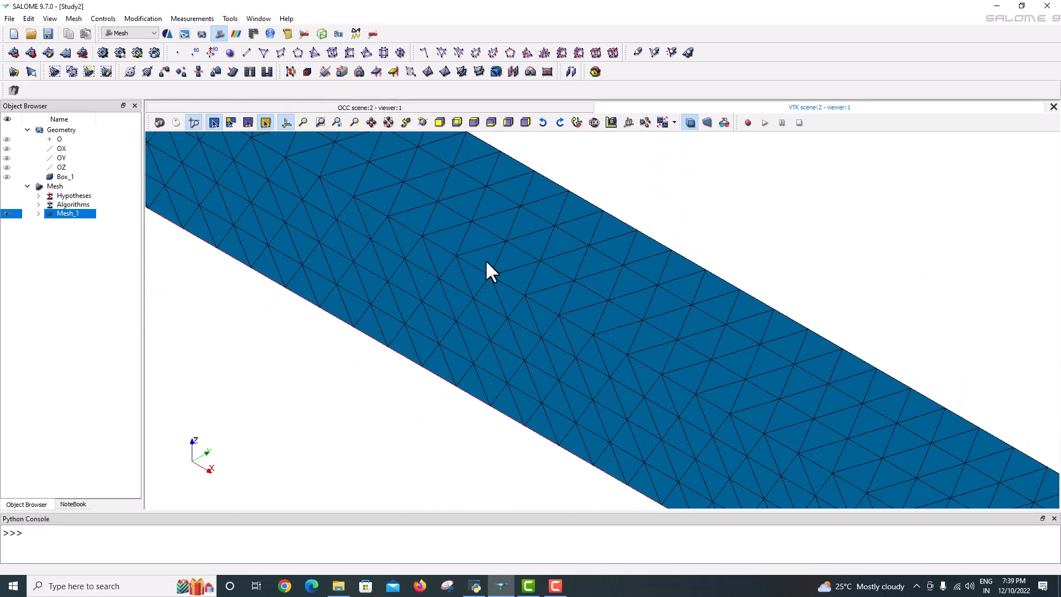
pyautogui.click(142, 18)
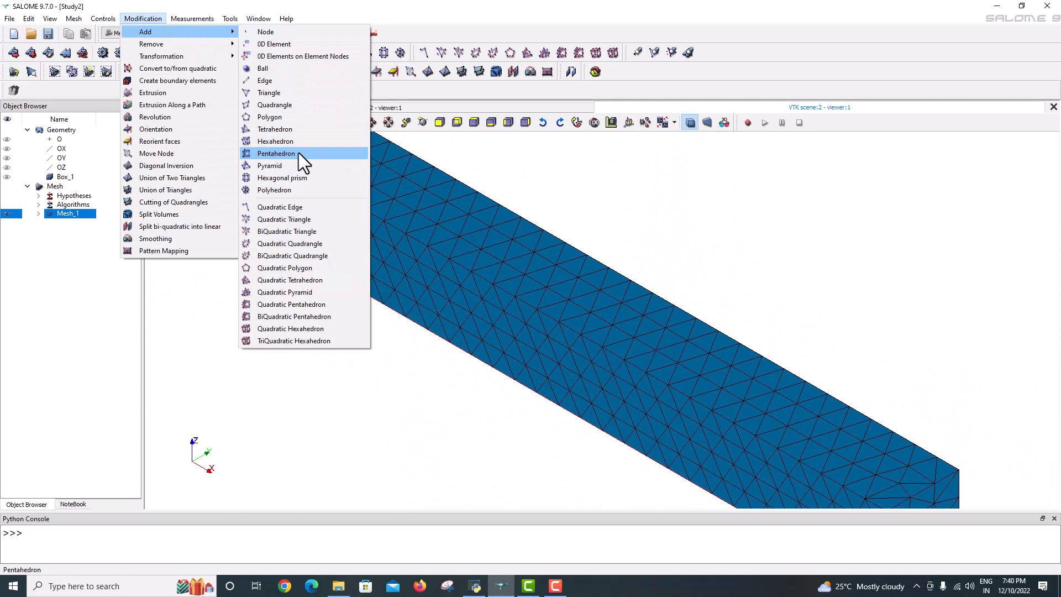
pyautogui.moveTo(304, 178)
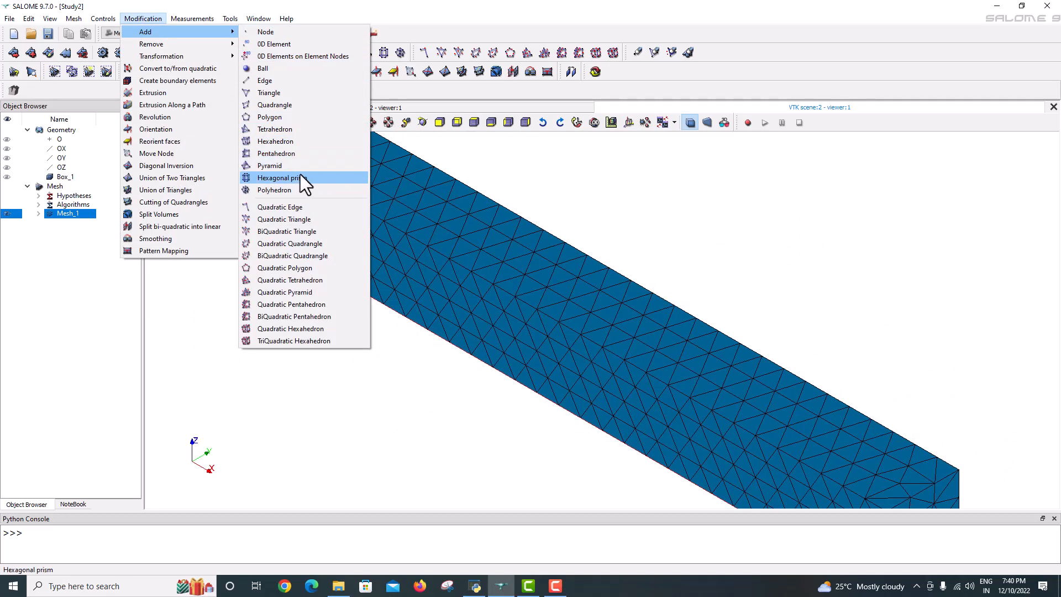
pyautogui.moveTo(287, 213)
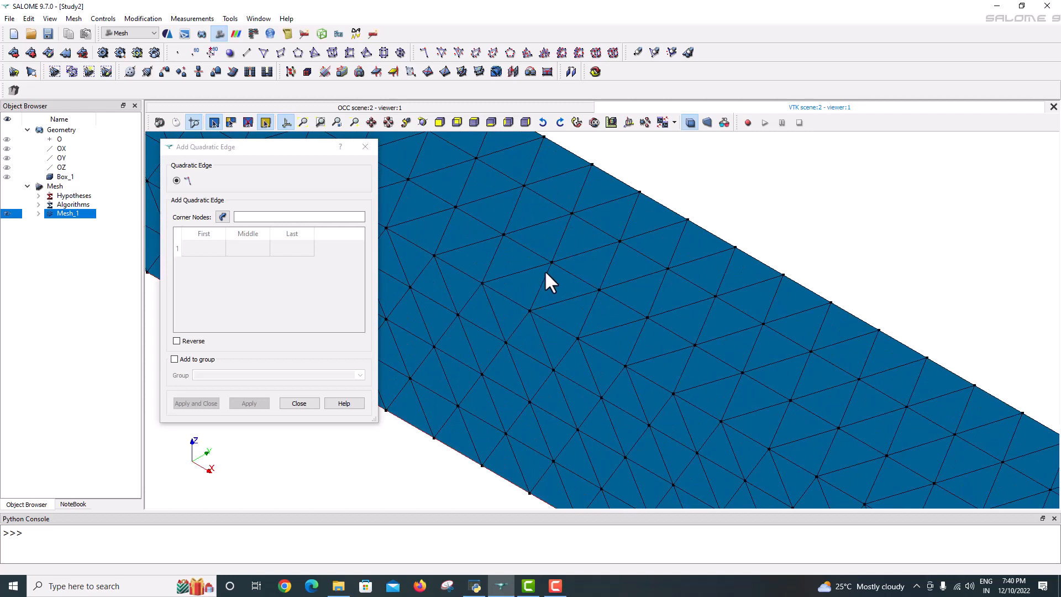
pyautogui.moveTo(601, 294)
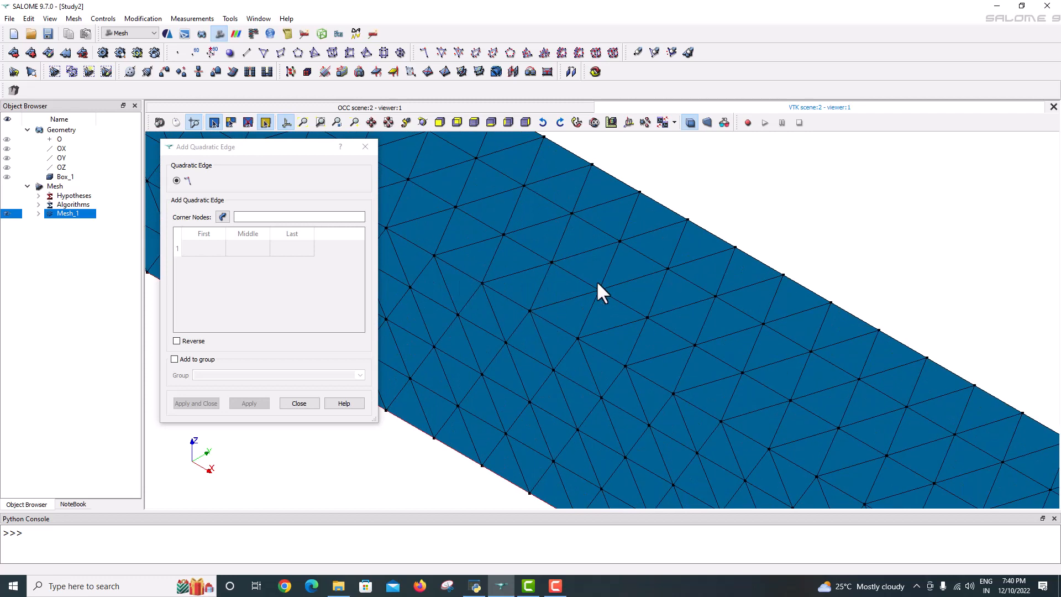
pyautogui.moveTo(511, 308)
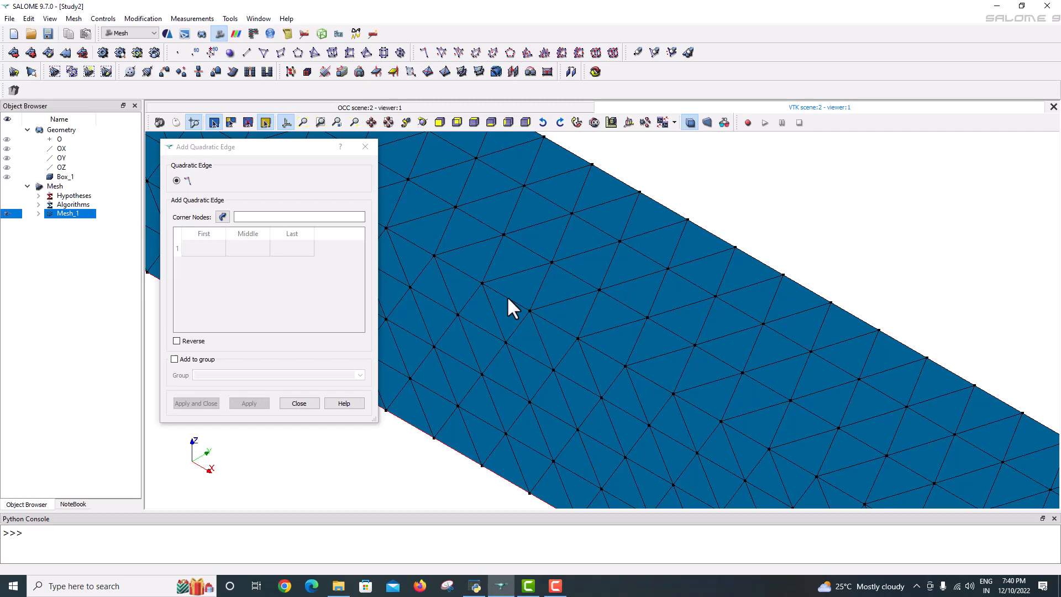
pyautogui.moveTo(426, 229)
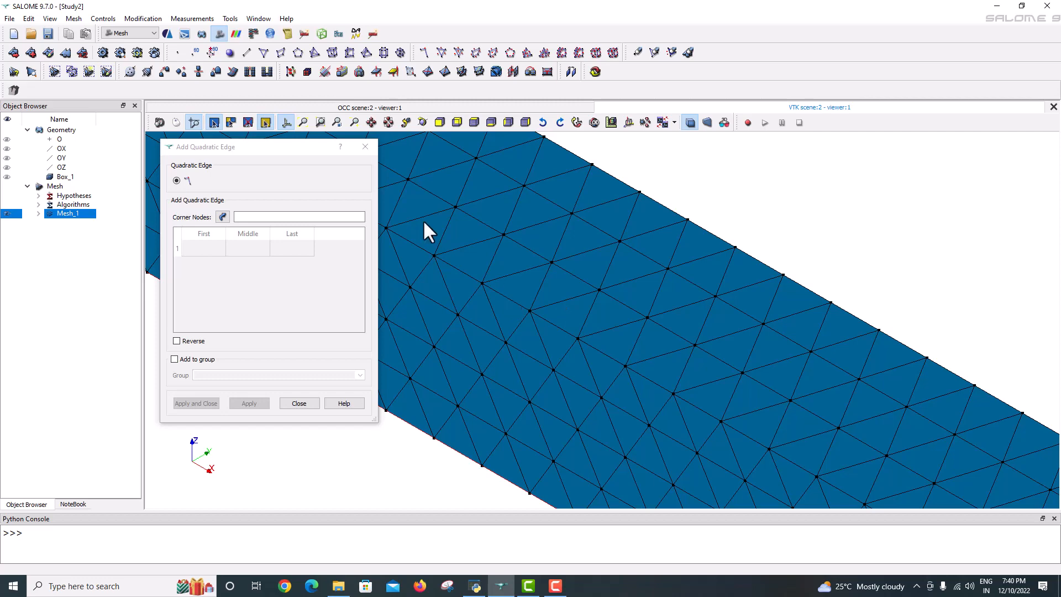
pyautogui.click(299, 403)
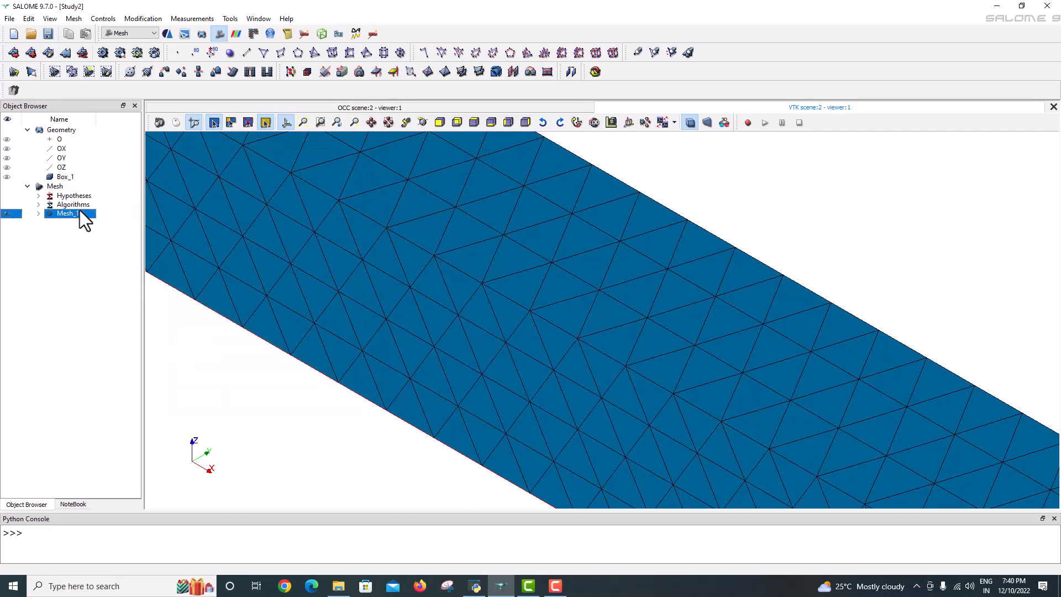
pyautogui.click(142, 18)
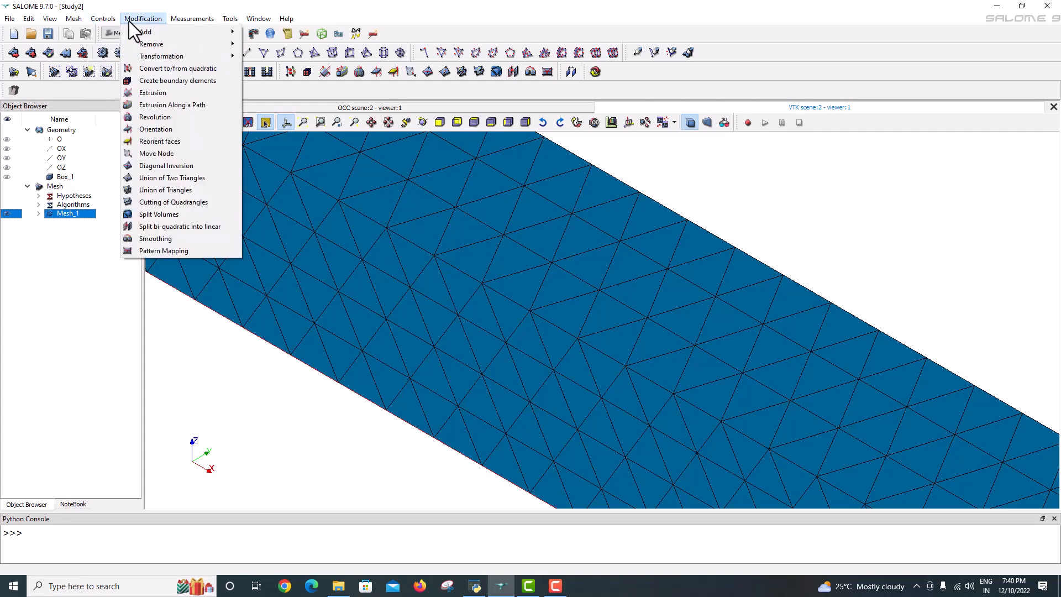
pyautogui.moveTo(160, 56)
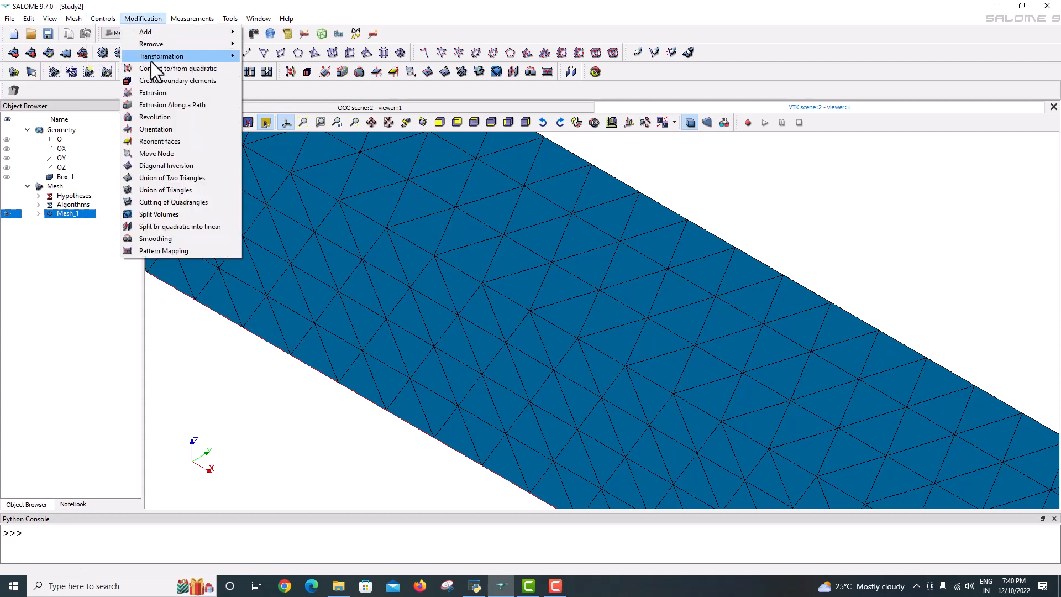
pyautogui.moveTo(156, 153)
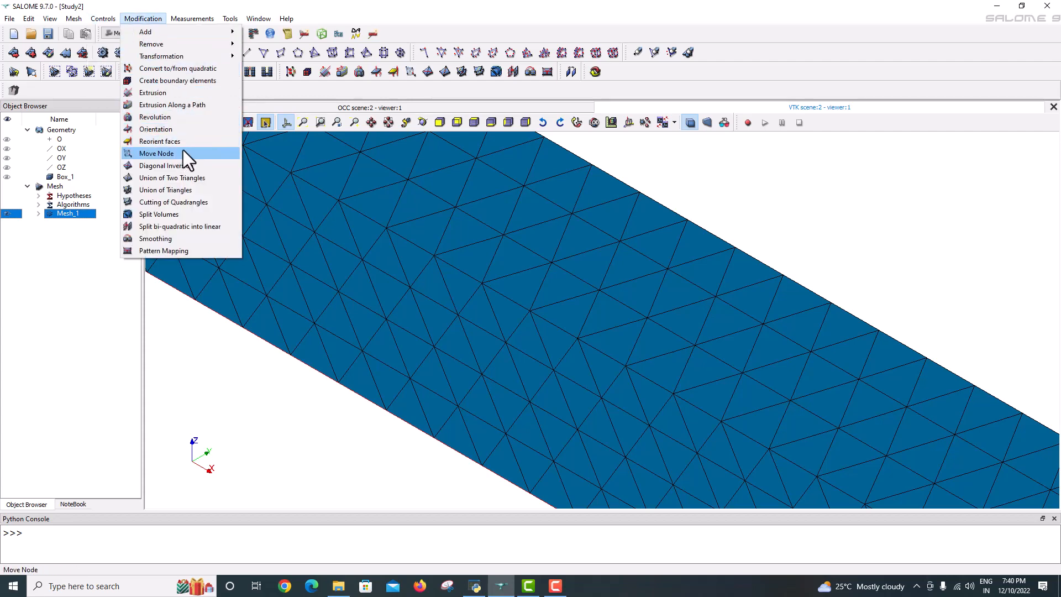
pyautogui.moveTo(196, 89)
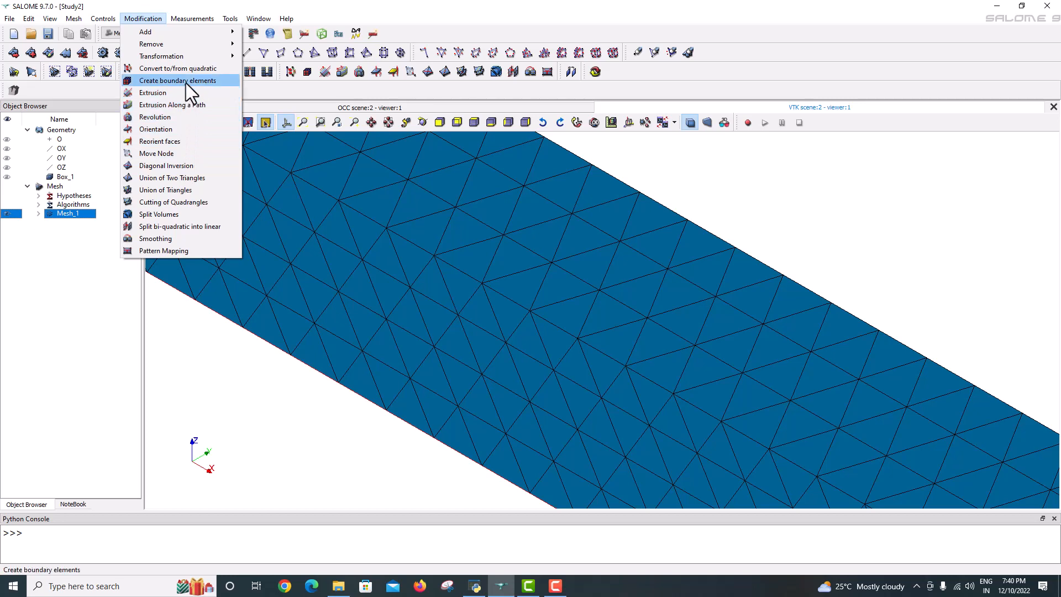
pyautogui.moveTo(178, 68)
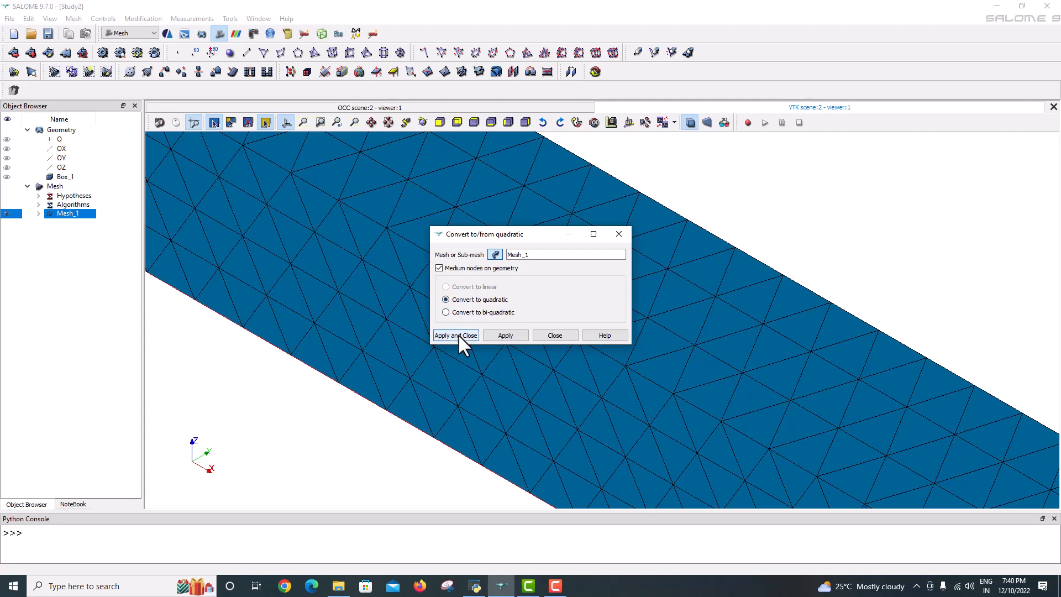
# Step: Apply the quadratic conversion of Mesh_1 with medium nodes on geometry
pyautogui.click(455, 335)
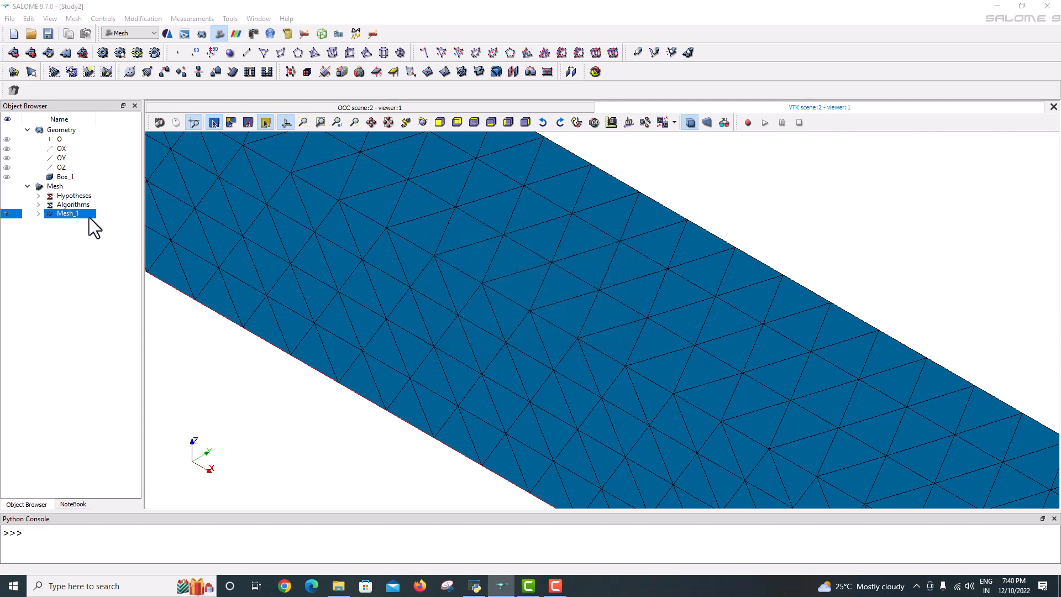
pyautogui.click(103, 18)
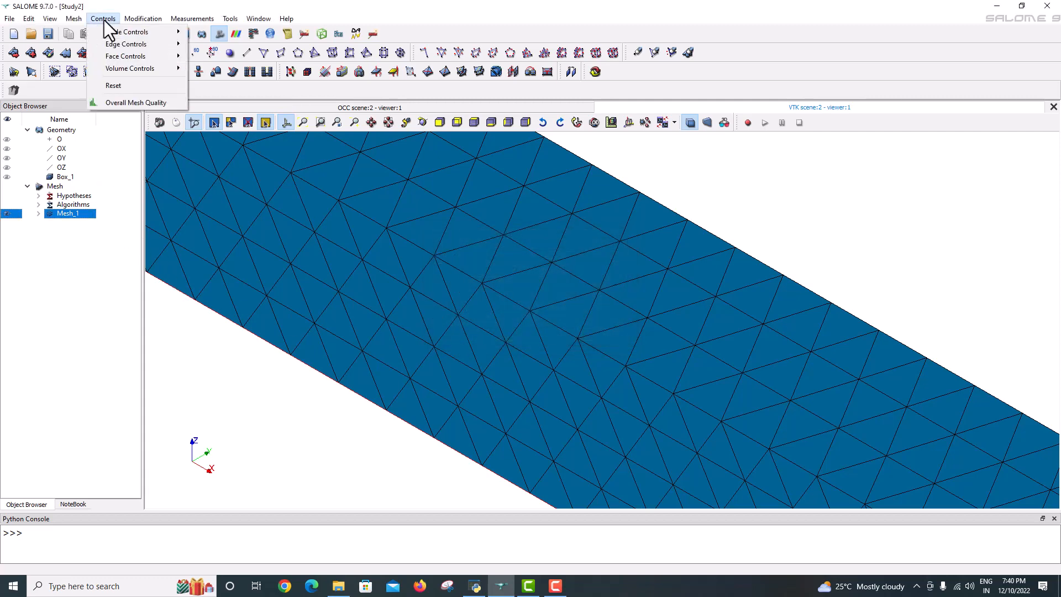
pyautogui.click(142, 18)
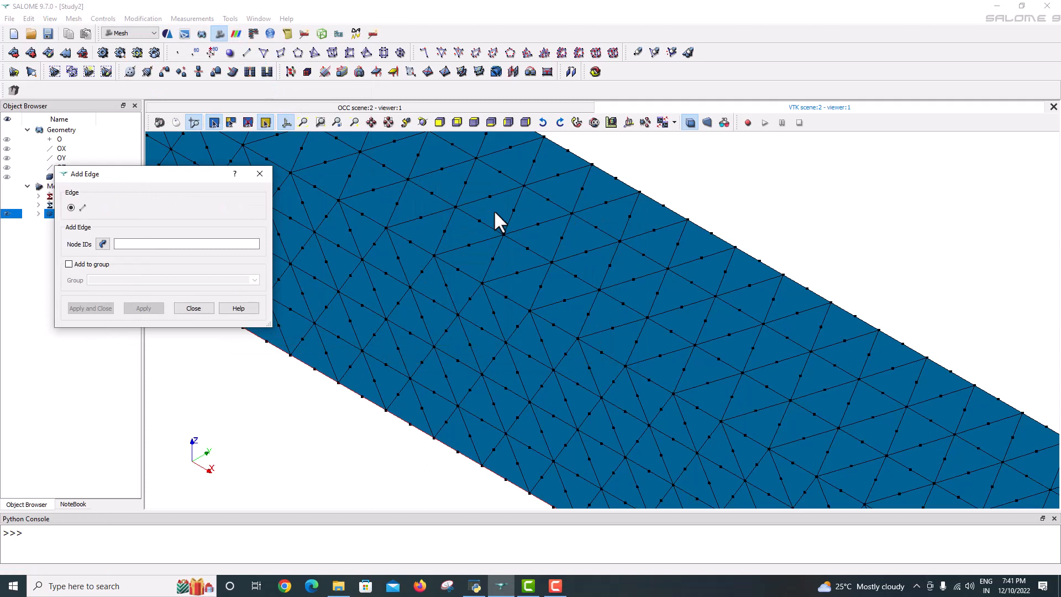
pyautogui.moveTo(515, 228)
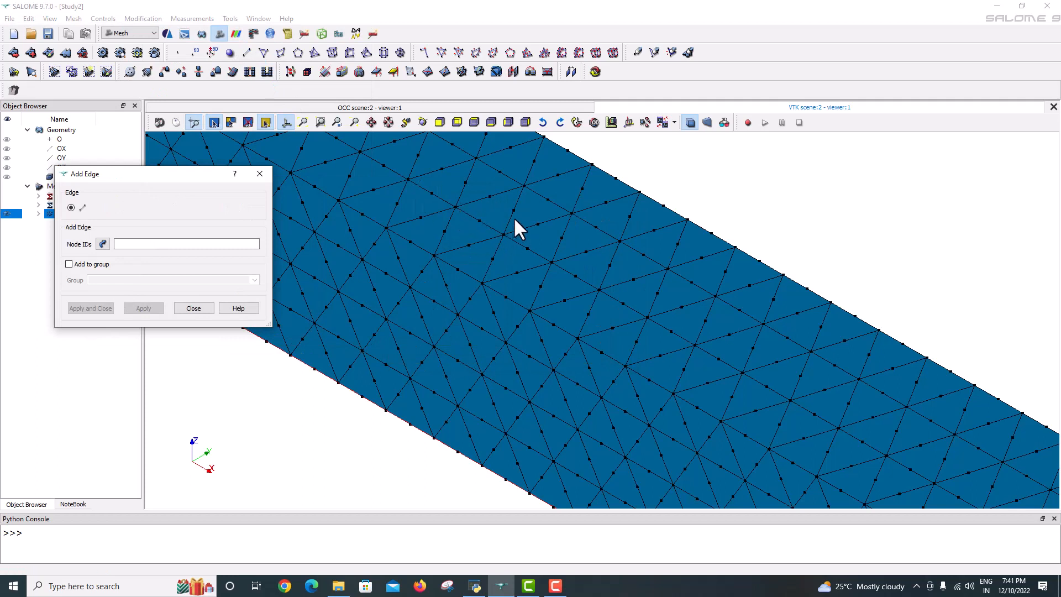
pyautogui.moveTo(494, 227)
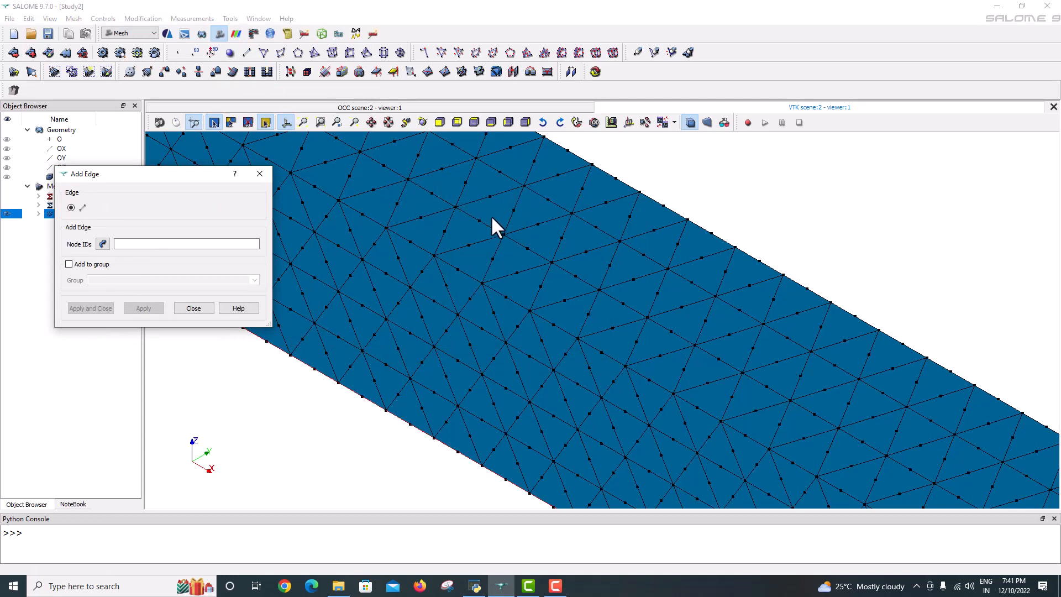
pyautogui.moveTo(382, 302)
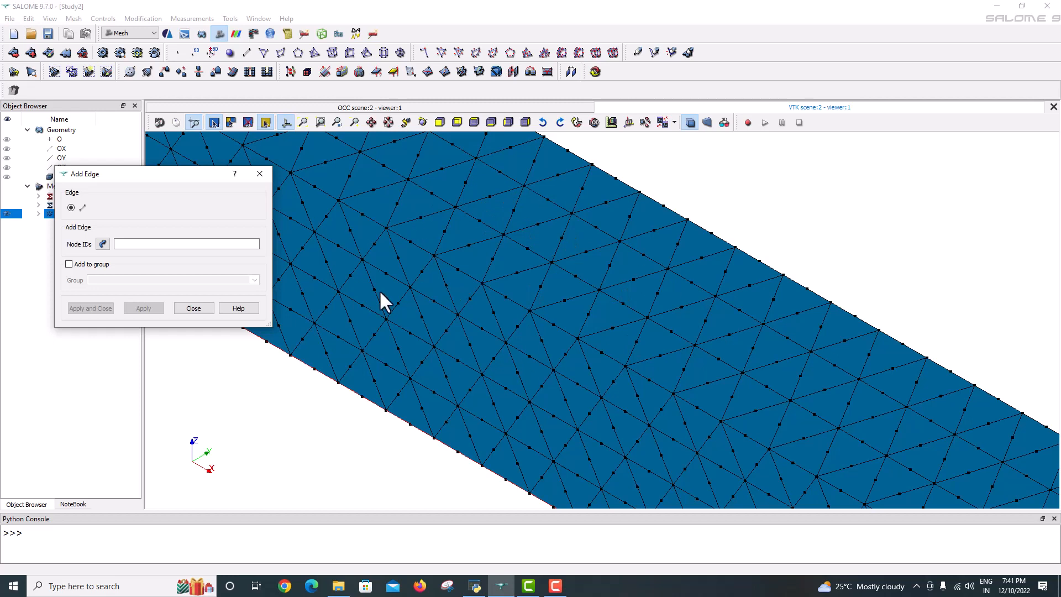
pyautogui.click(194, 308)
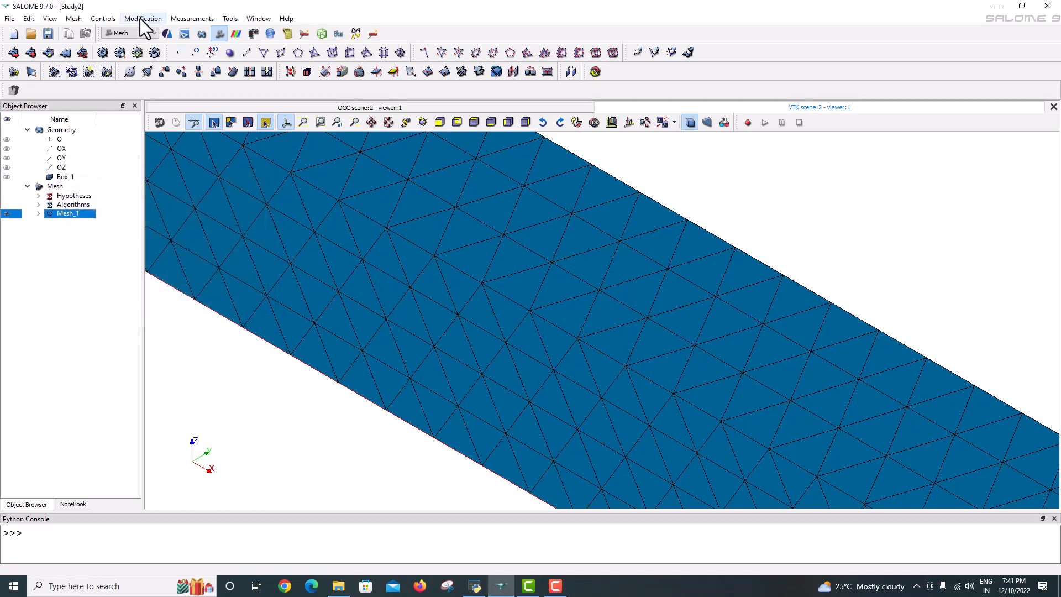
# Step: Convert Mesh_1 to linear elements, then dismiss the Add Quadrangle dialog unused
pyautogui.click(142, 18)
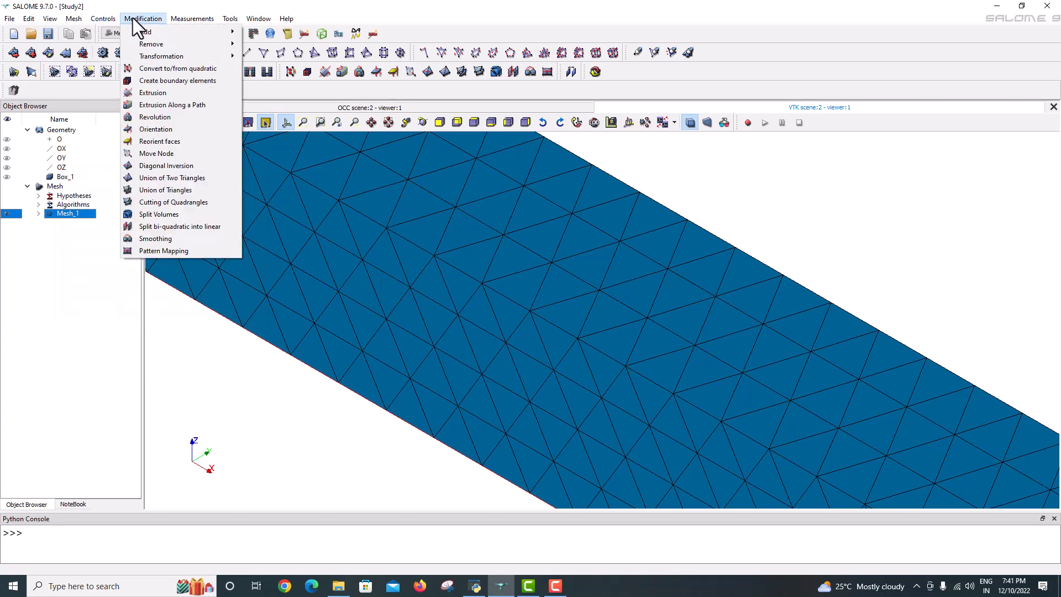
pyautogui.click(177, 67)
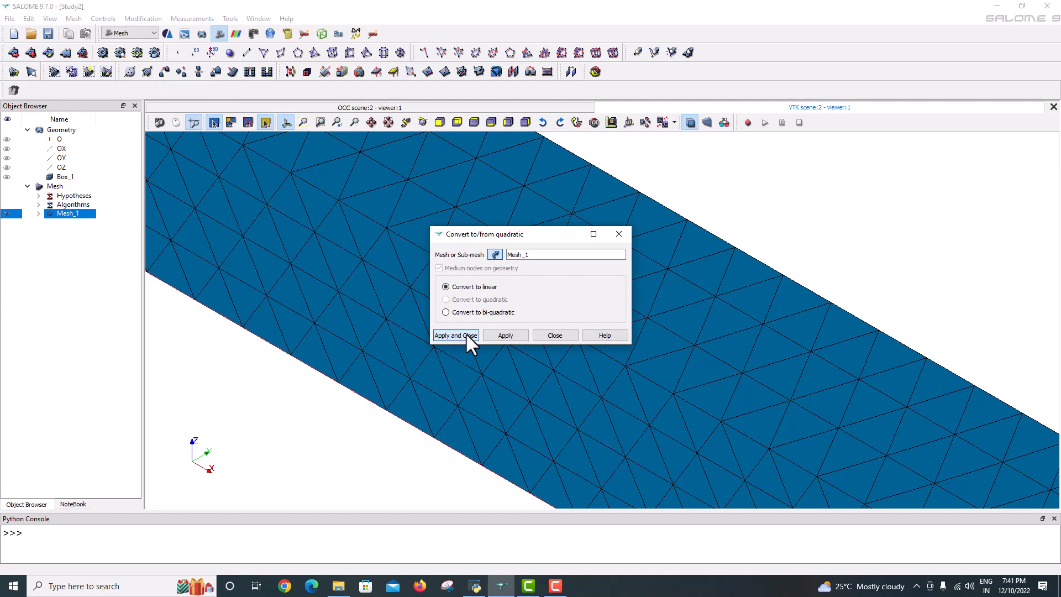
pyautogui.click(142, 18)
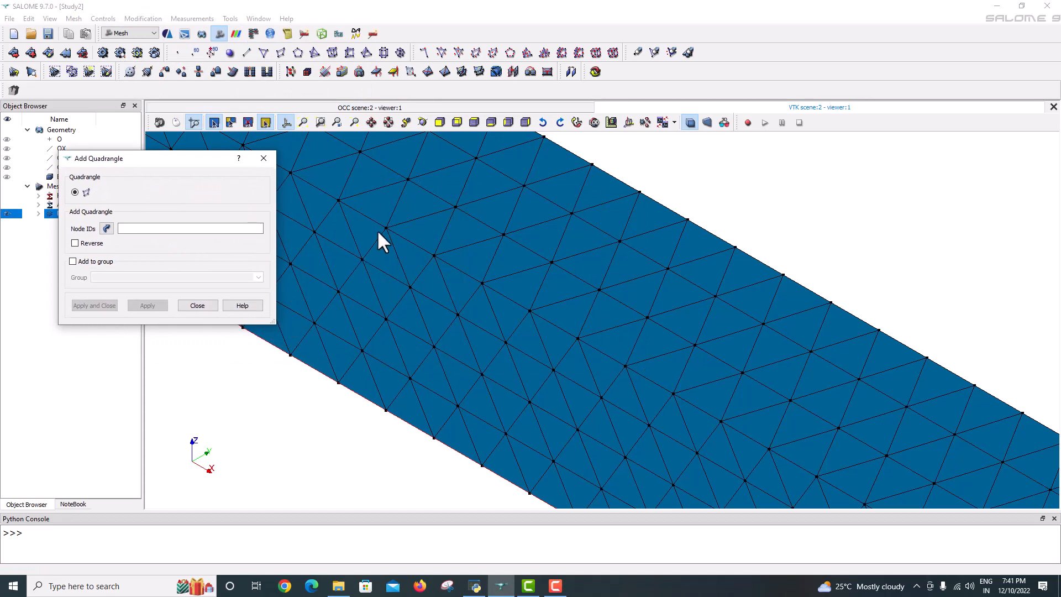
pyautogui.moveTo(403, 218)
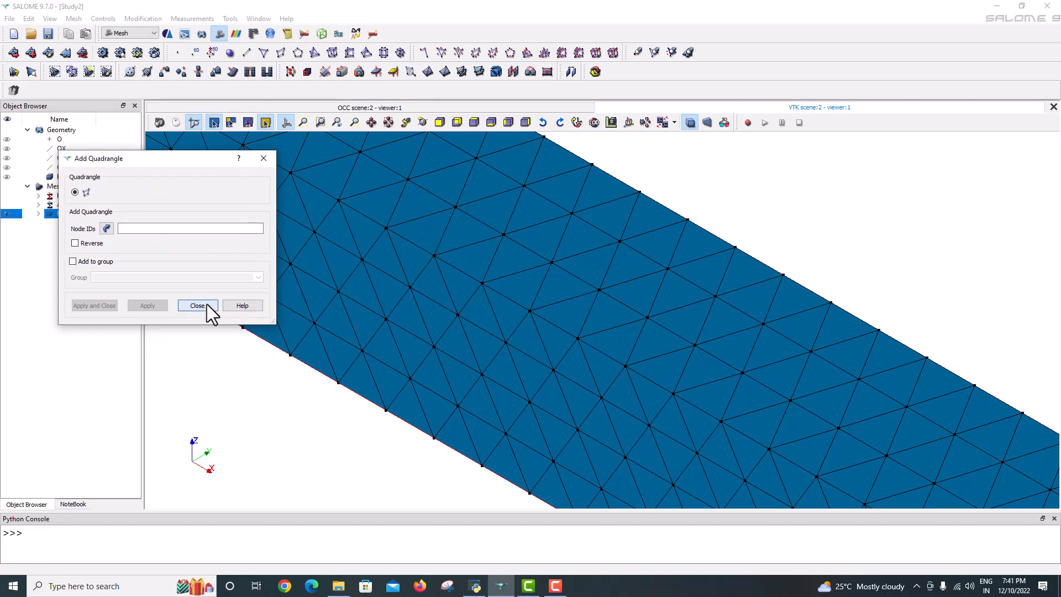
pyautogui.click(197, 306)
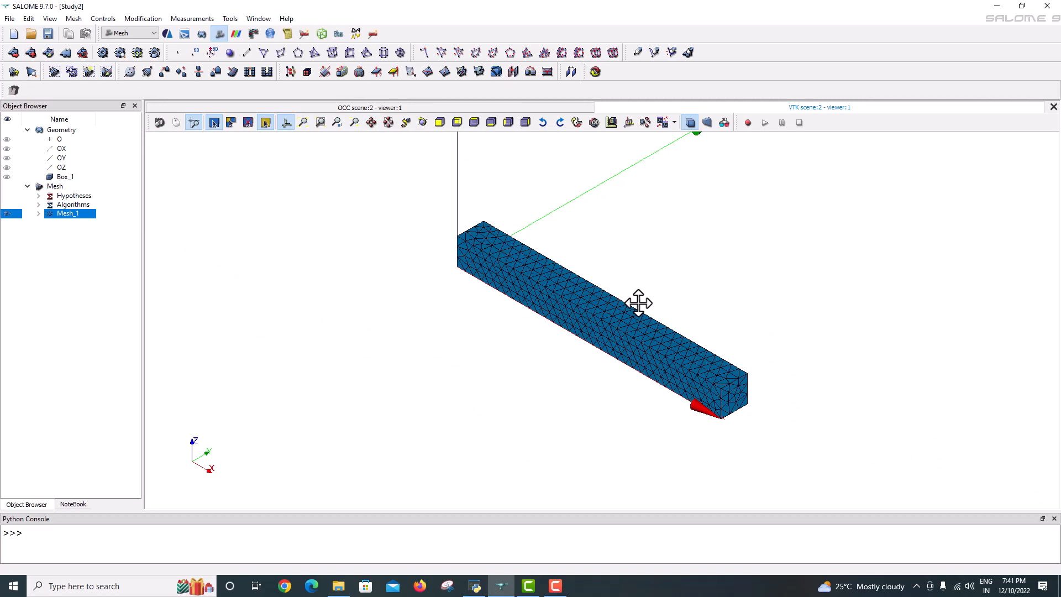
pyautogui.moveTo(406, 233)
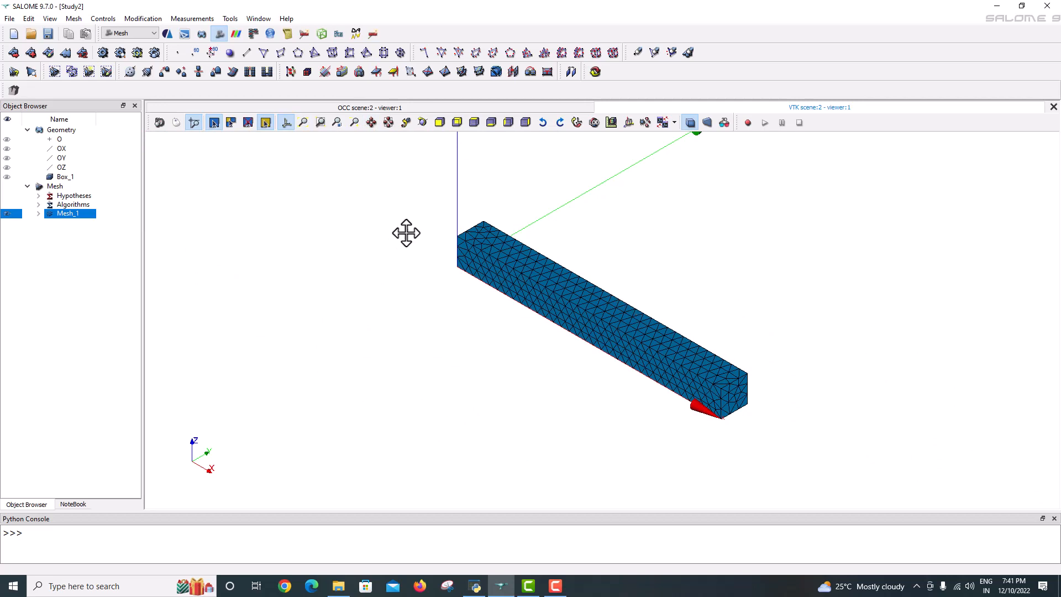